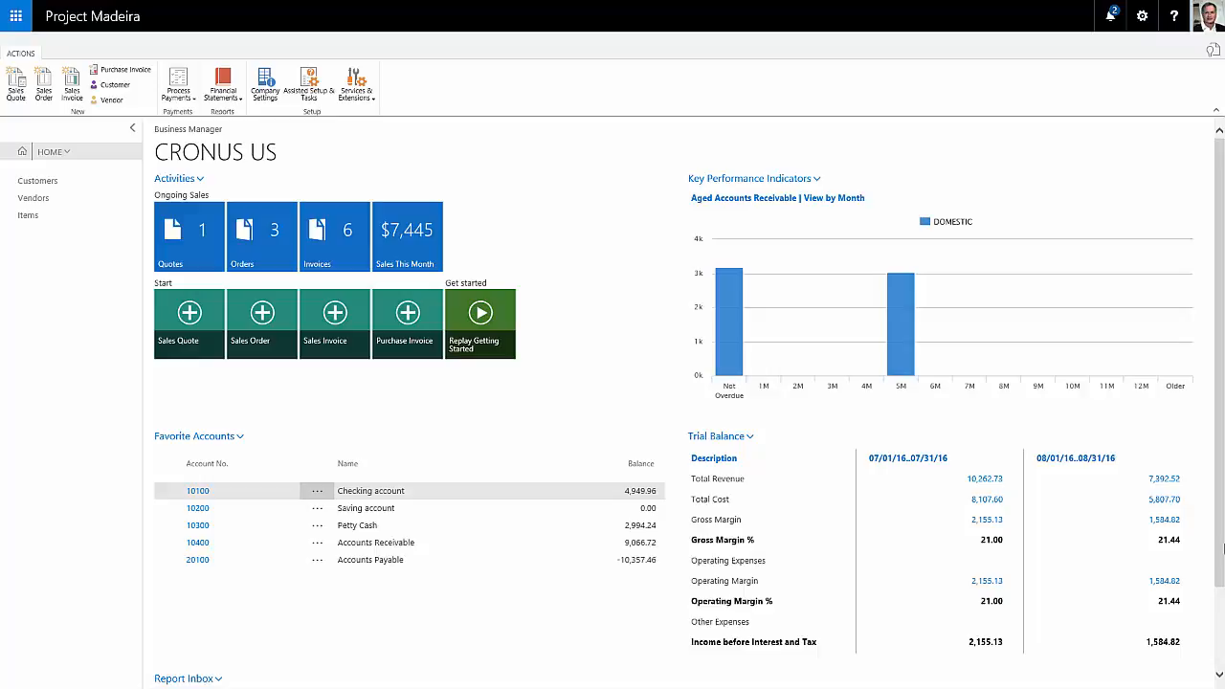
{"action": "mouse_move", "coordinate": [41, 214]}
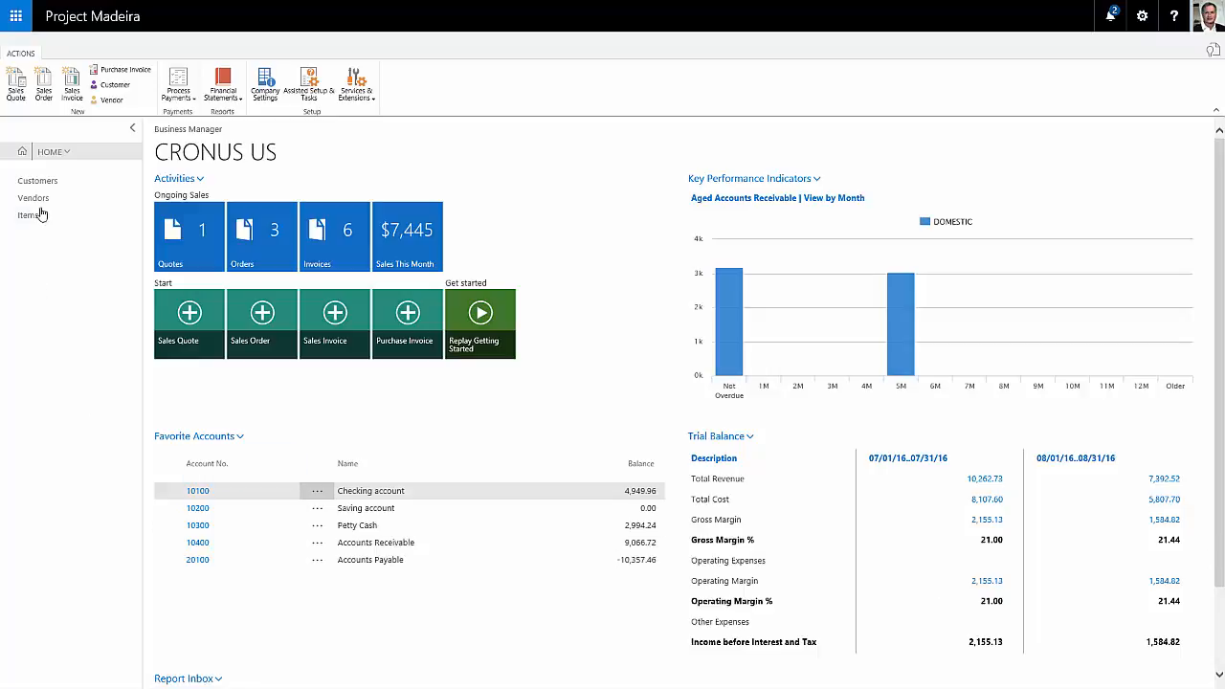
Show the Finance area's General Journals list with the CASH and DEFAULT batches.
{"action": "left_click", "coordinate": [49, 151]}
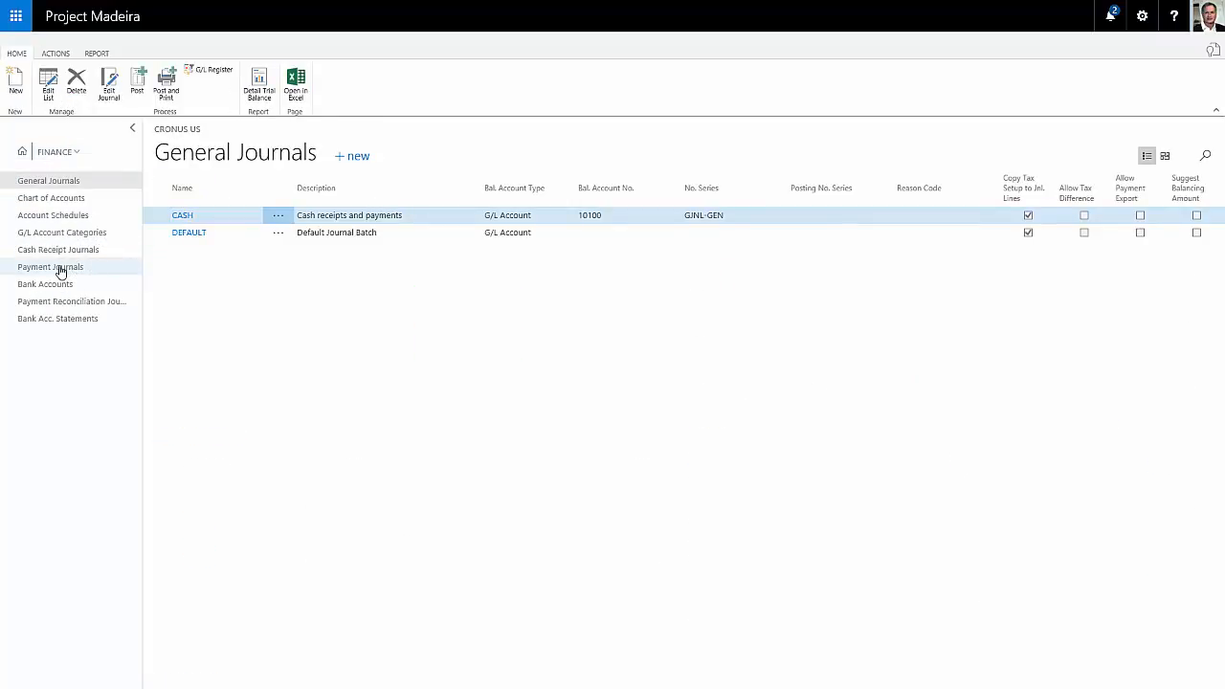
Open Payment Journals and the AP CHECKS batch, paying from CHECKING.
{"action": "left_click", "coordinate": [50, 267]}
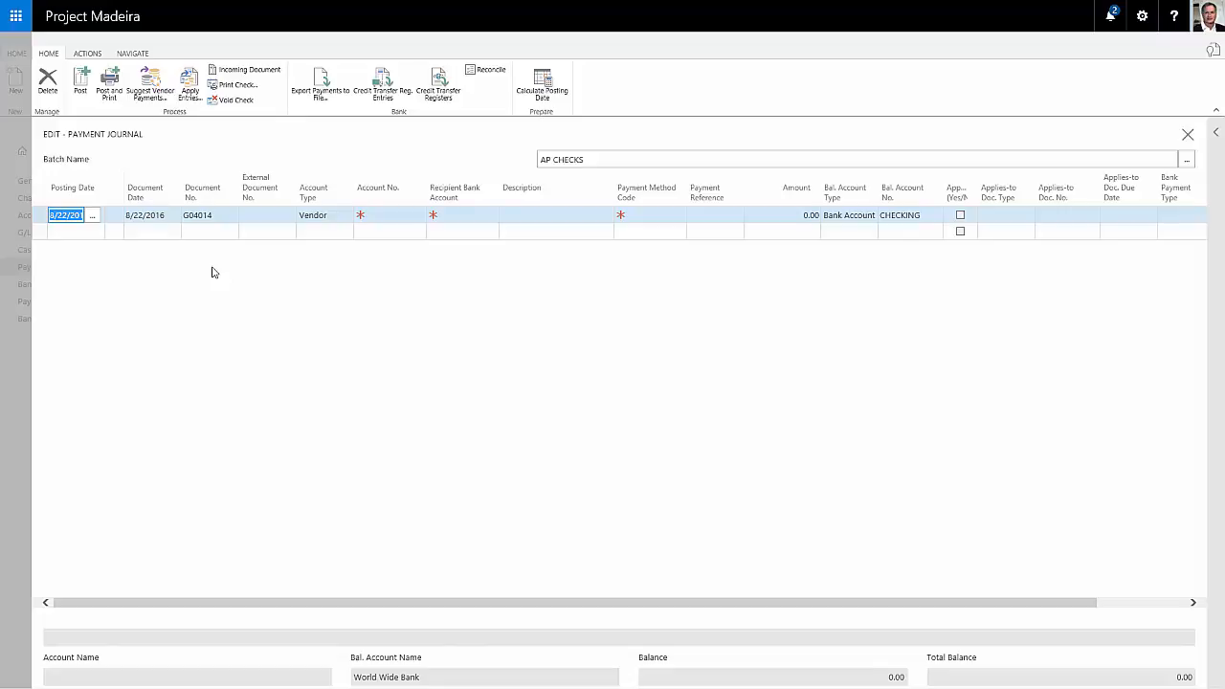
{"action": "mouse_move", "coordinate": [168, 118]}
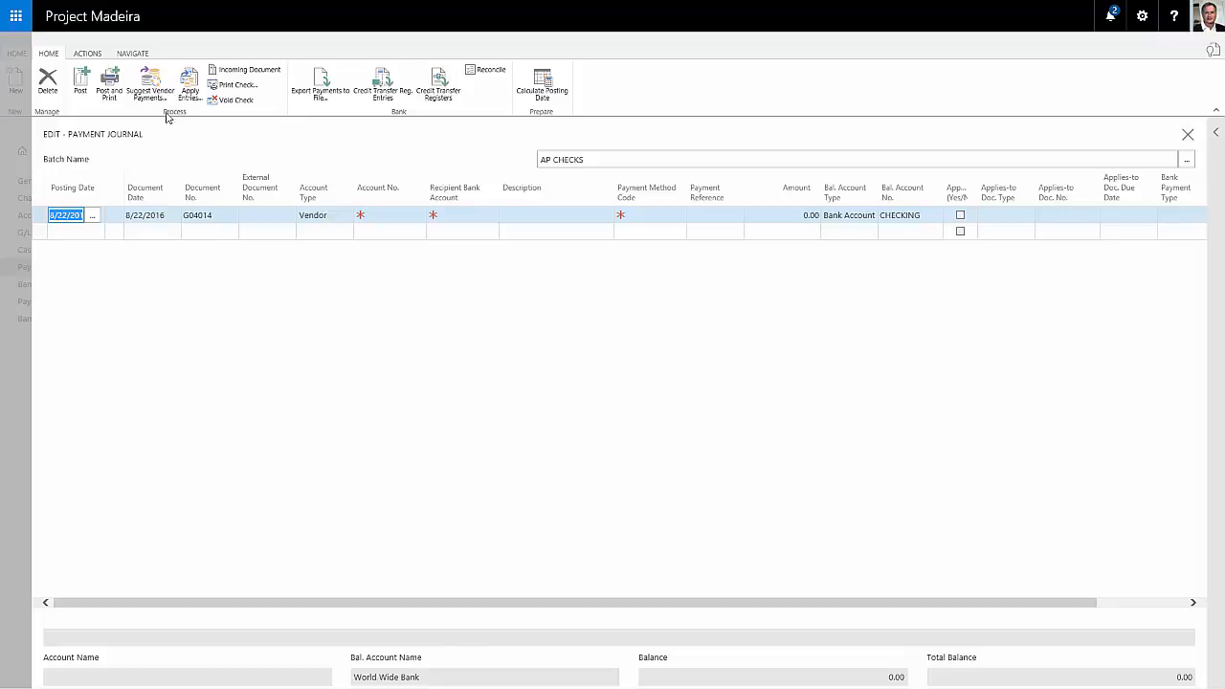
{"action": "mouse_move", "coordinate": [150, 86]}
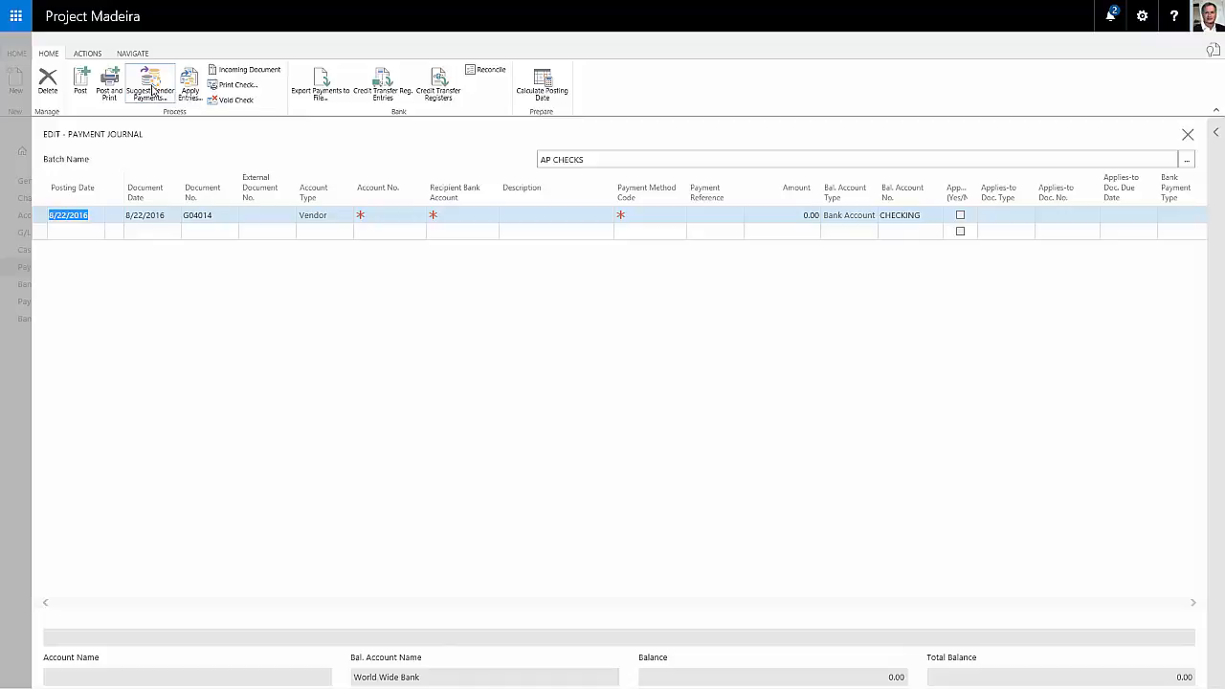
Suggest vendor payments with default options, adding lines for invoices 108012 through 108016.
{"action": "left_click", "coordinate": [148, 84]}
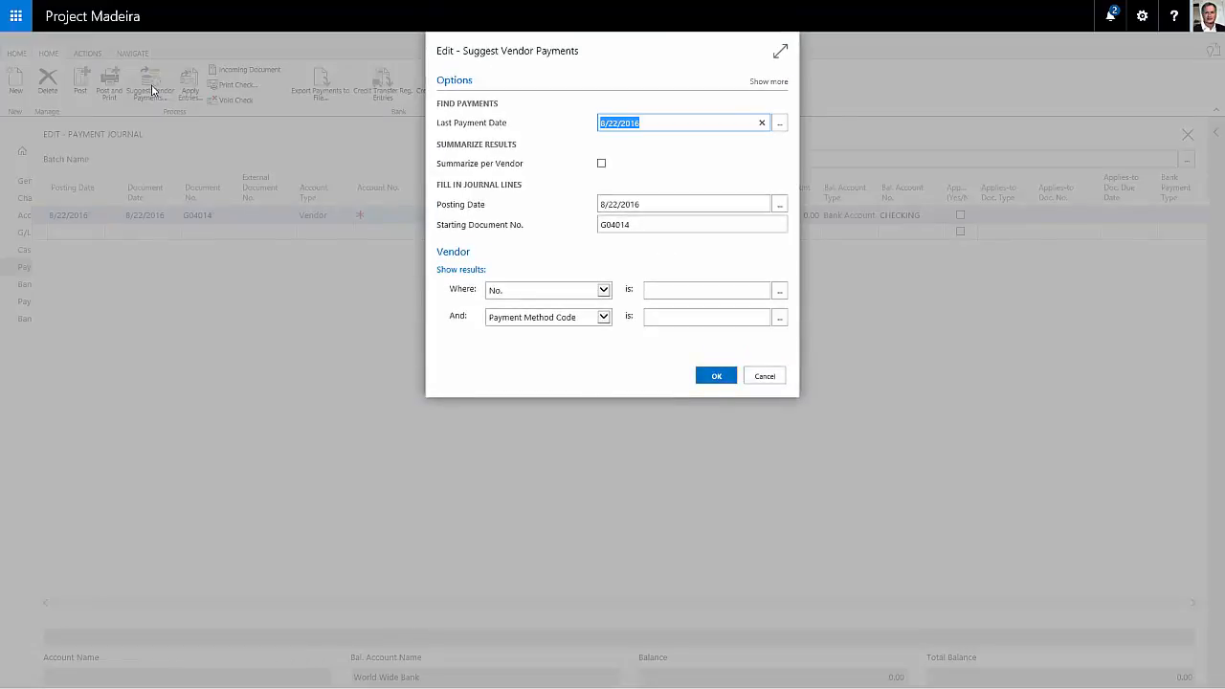
{"action": "mouse_move", "coordinate": [587, 305]}
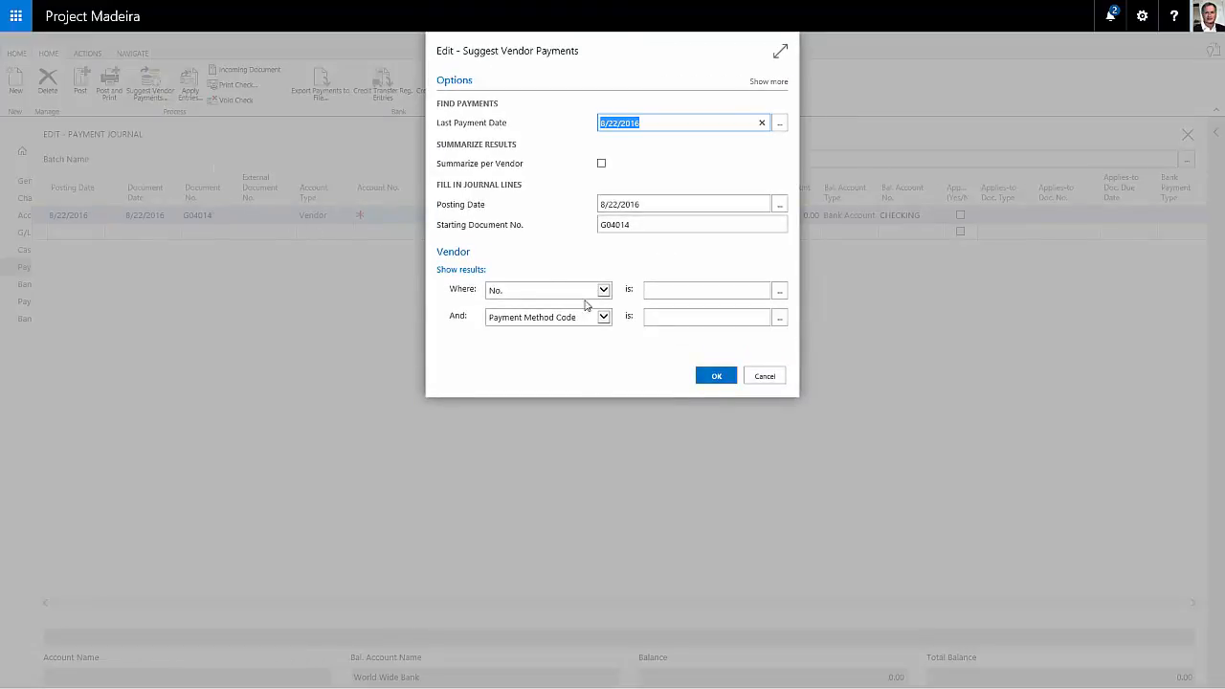
{"action": "left_click", "coordinate": [716, 375]}
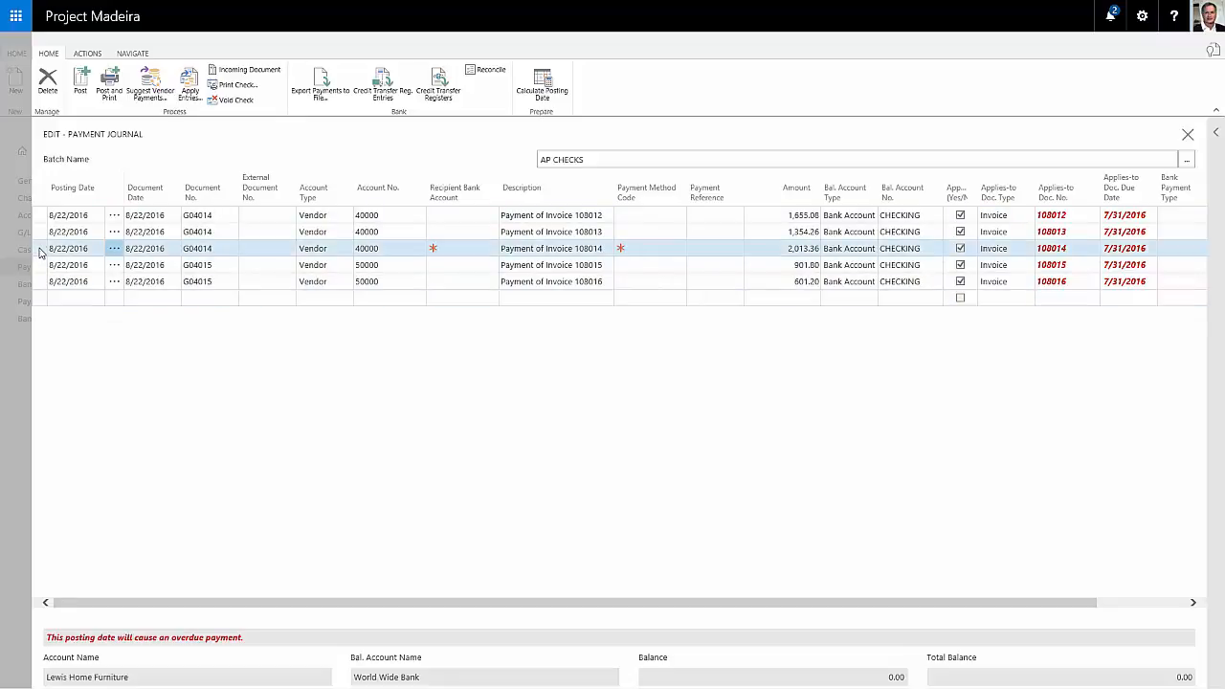
Delete the invoice 108014 line and set Bank Payment Type to Computer Check.
{"action": "left_click", "coordinate": [47, 84]}
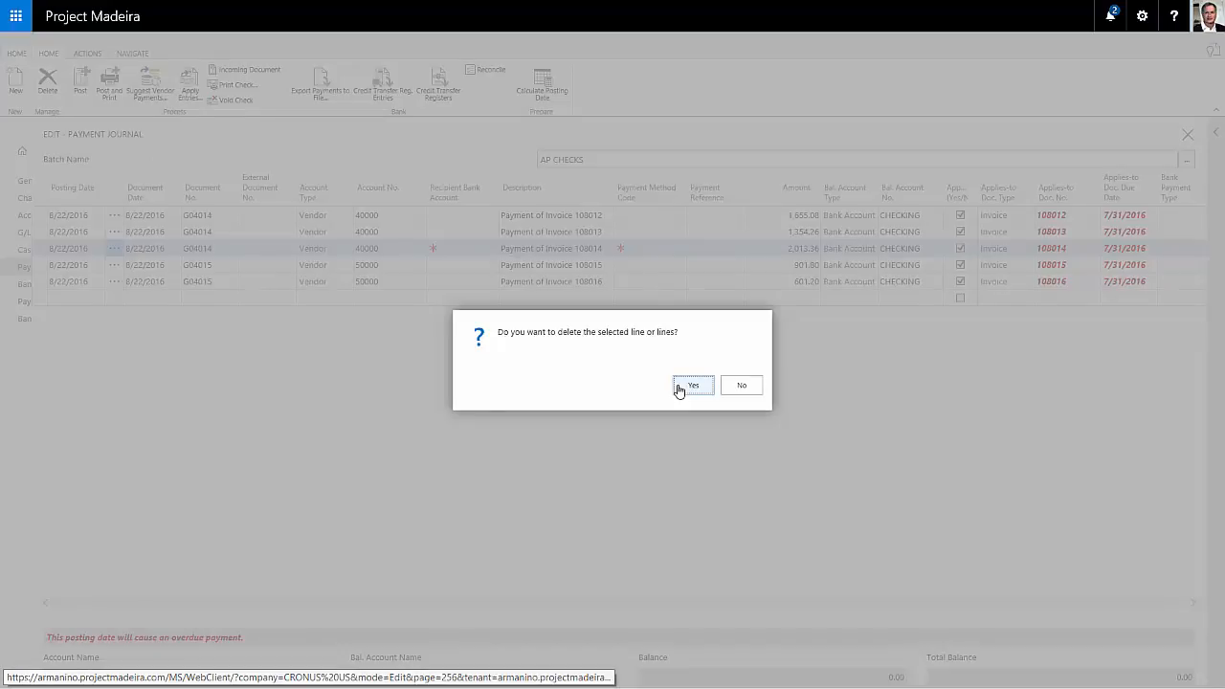
{"action": "left_click", "coordinate": [691, 385]}
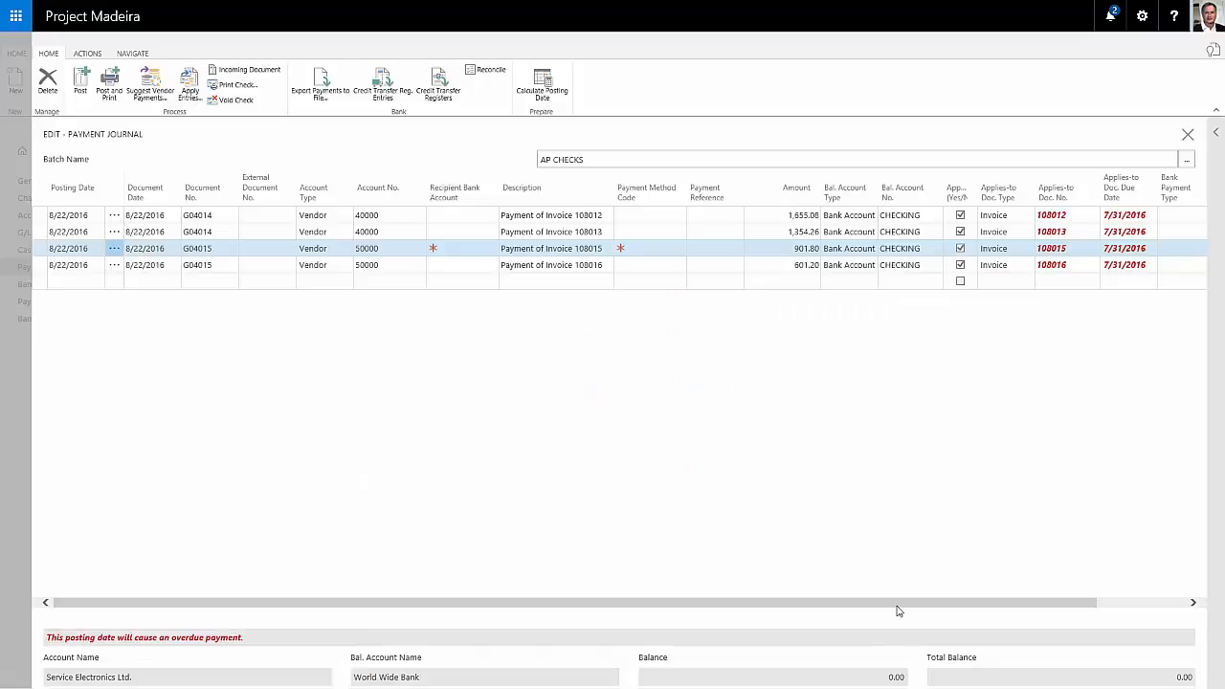
{"action": "scroll", "scroll_direction": "right", "scroll_amount": 3}
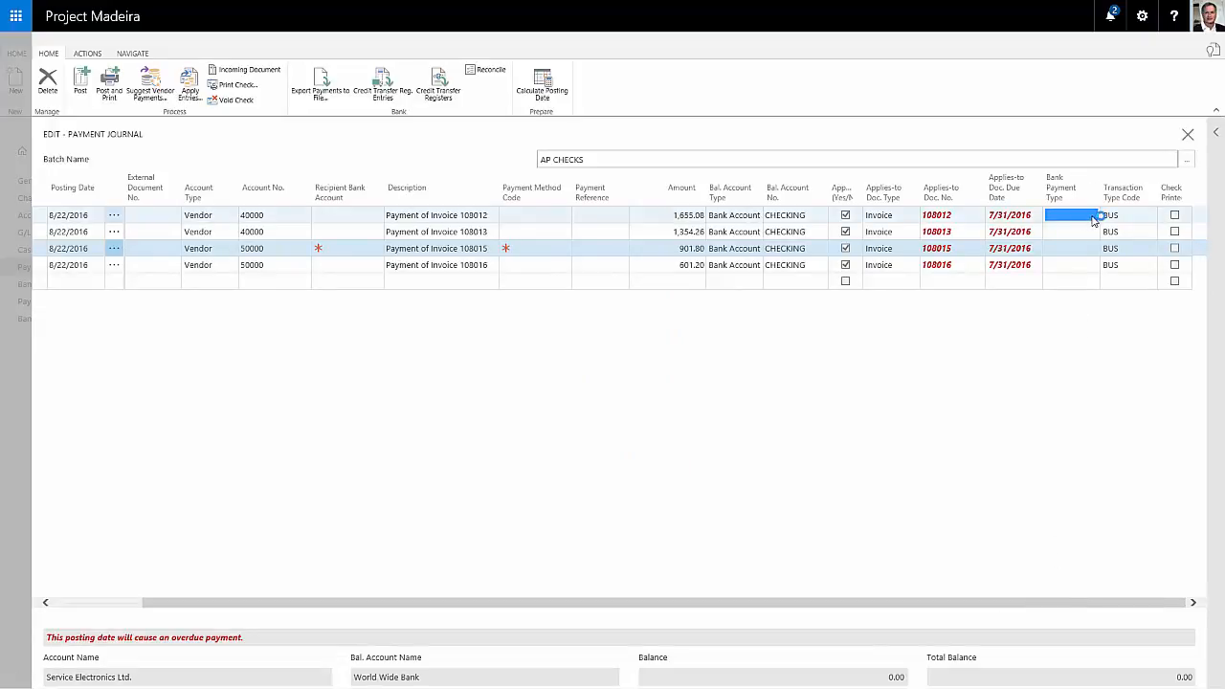
{"action": "left_click", "coordinate": [1095, 215]}
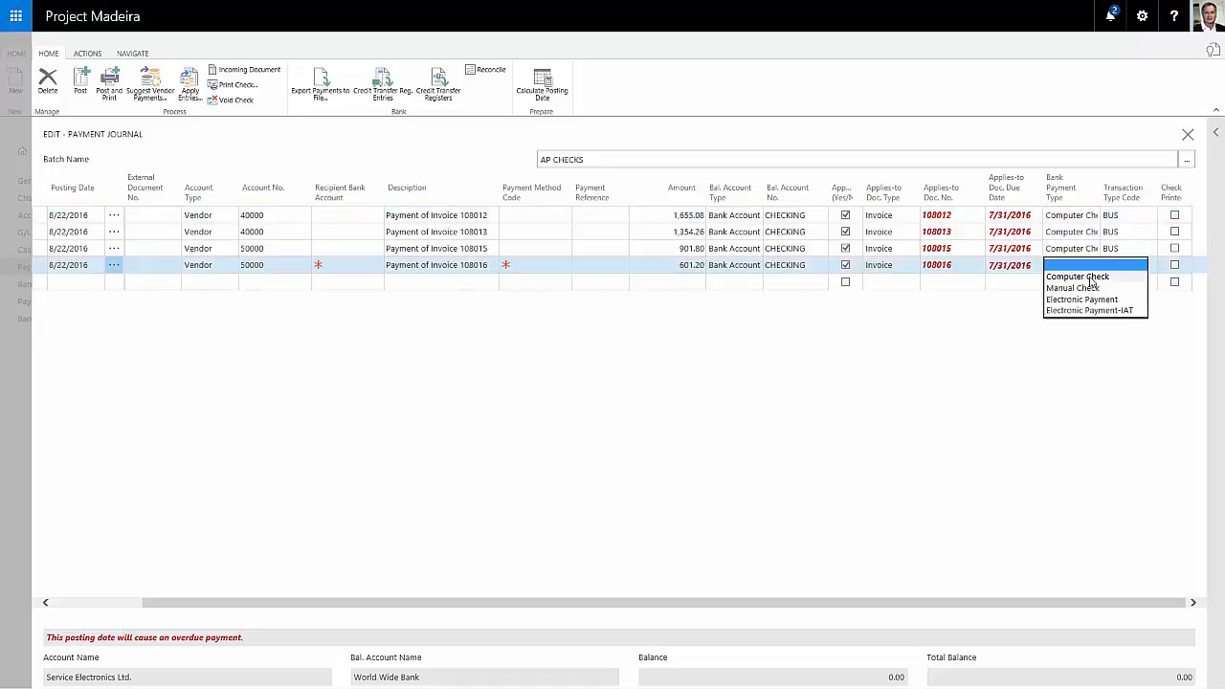
{"action": "left_click", "coordinate": [1077, 275]}
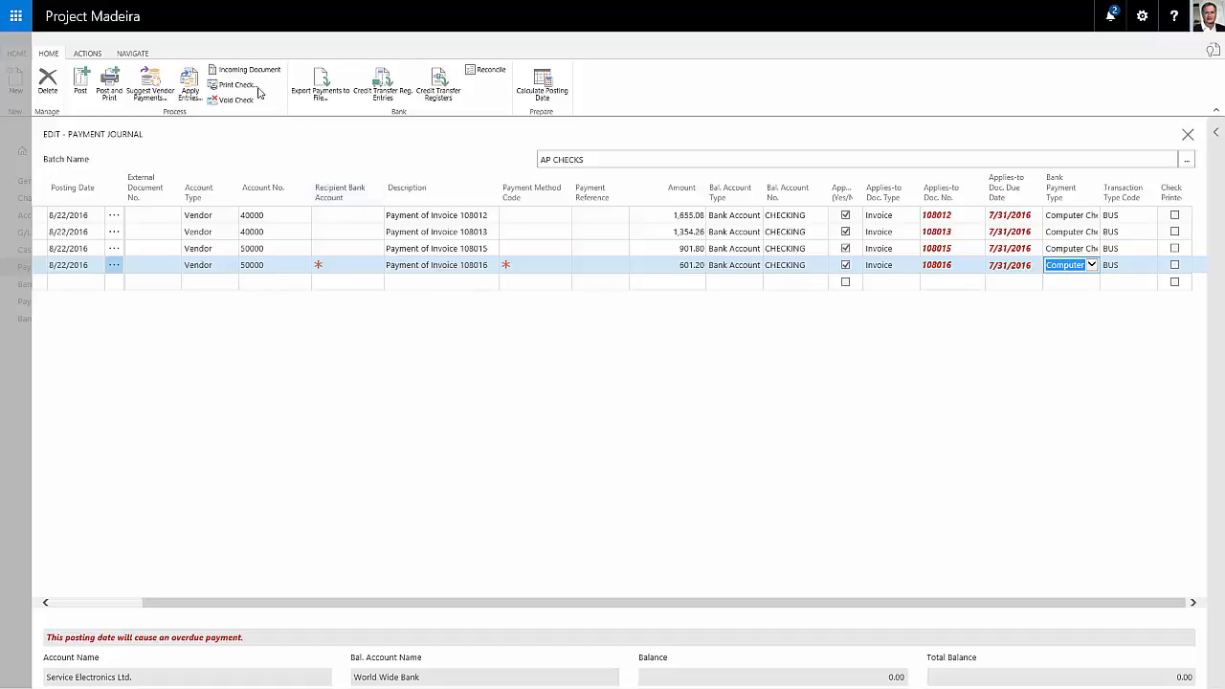
{"action": "mouse_move", "coordinate": [233, 86]}
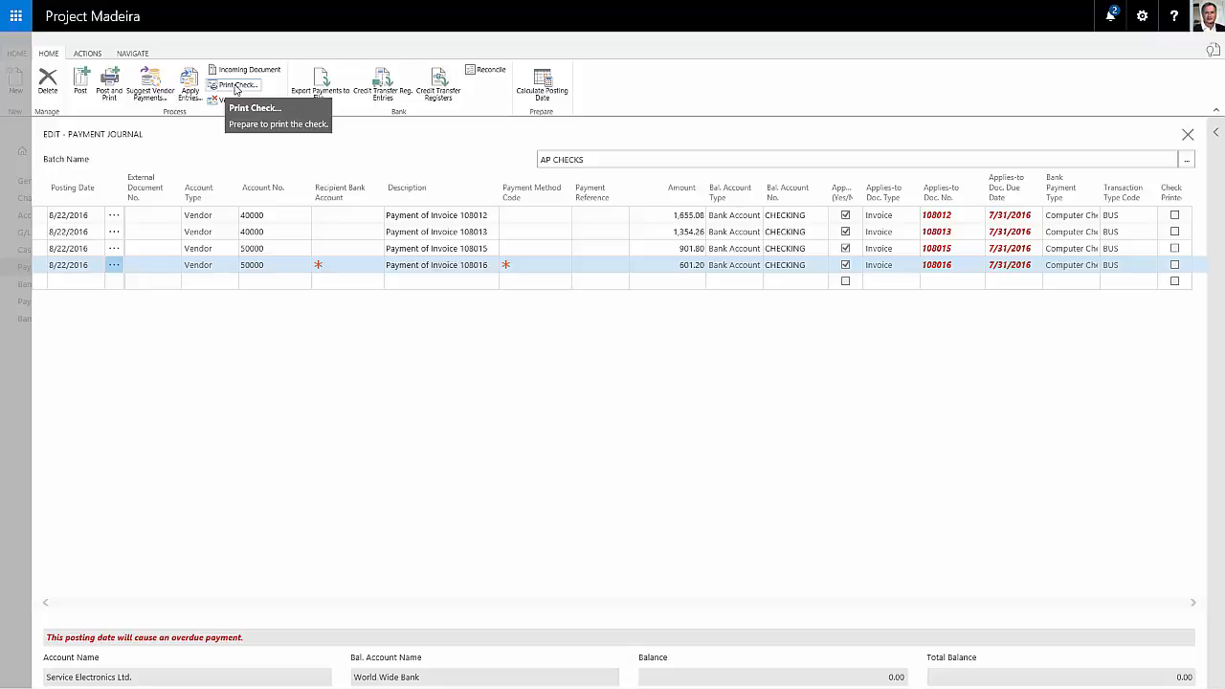
Print the journal's checks from CHECKING to a PDF document with Reprint Checks off.
{"action": "left_click", "coordinate": [233, 85]}
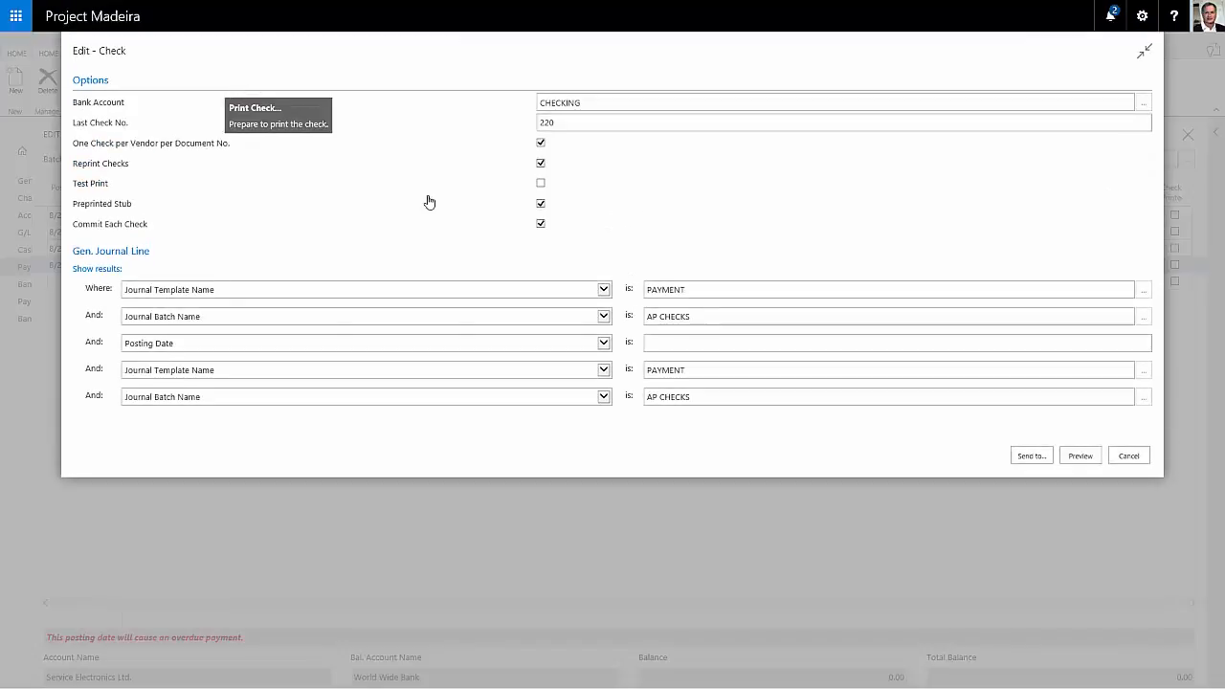
{"action": "left_click", "coordinate": [842, 102]}
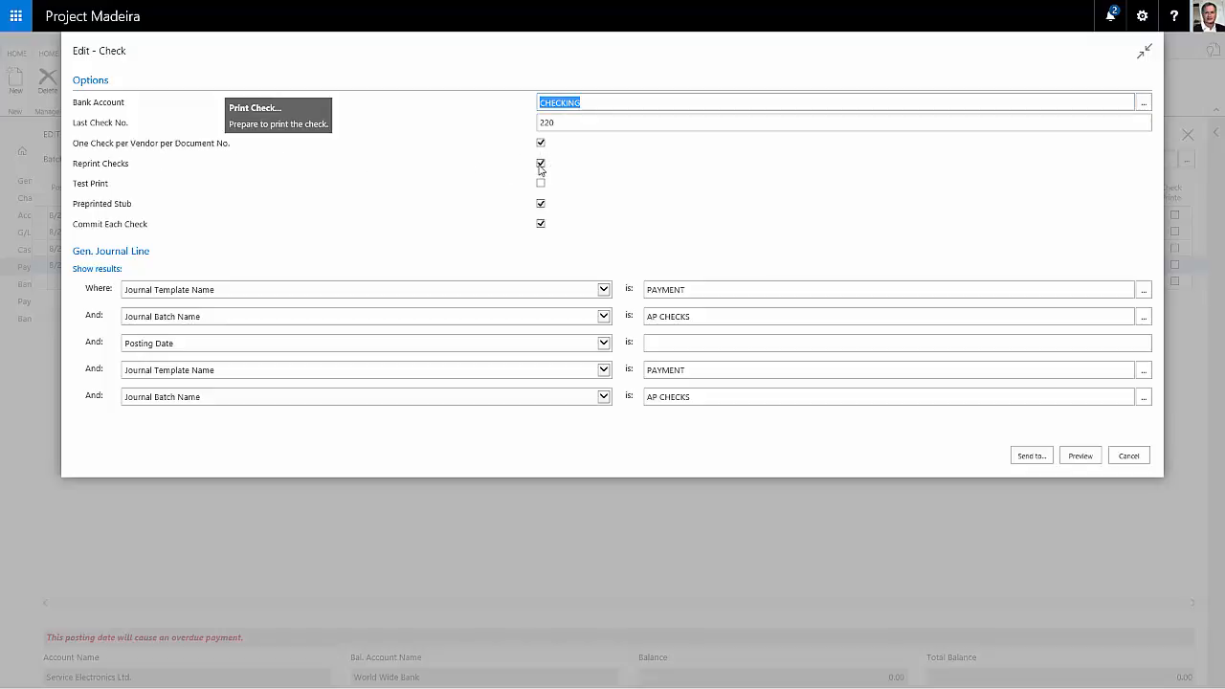
{"action": "left_click", "coordinate": [540, 163]}
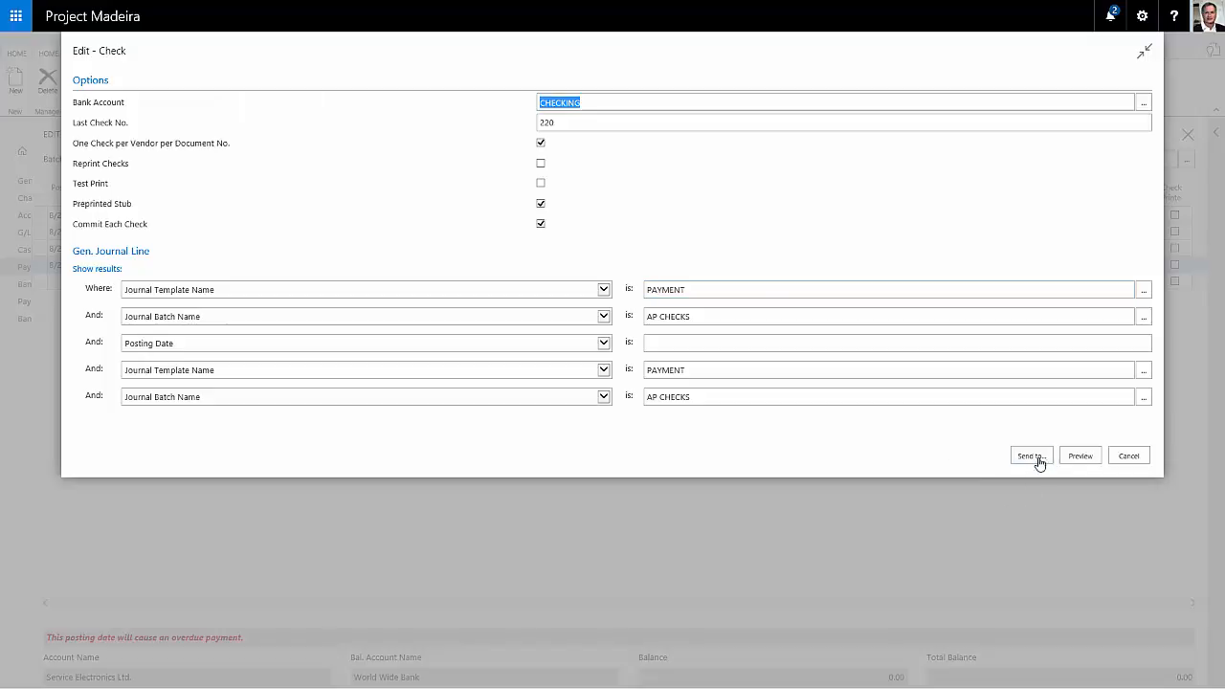
{"action": "left_click", "coordinate": [1030, 456]}
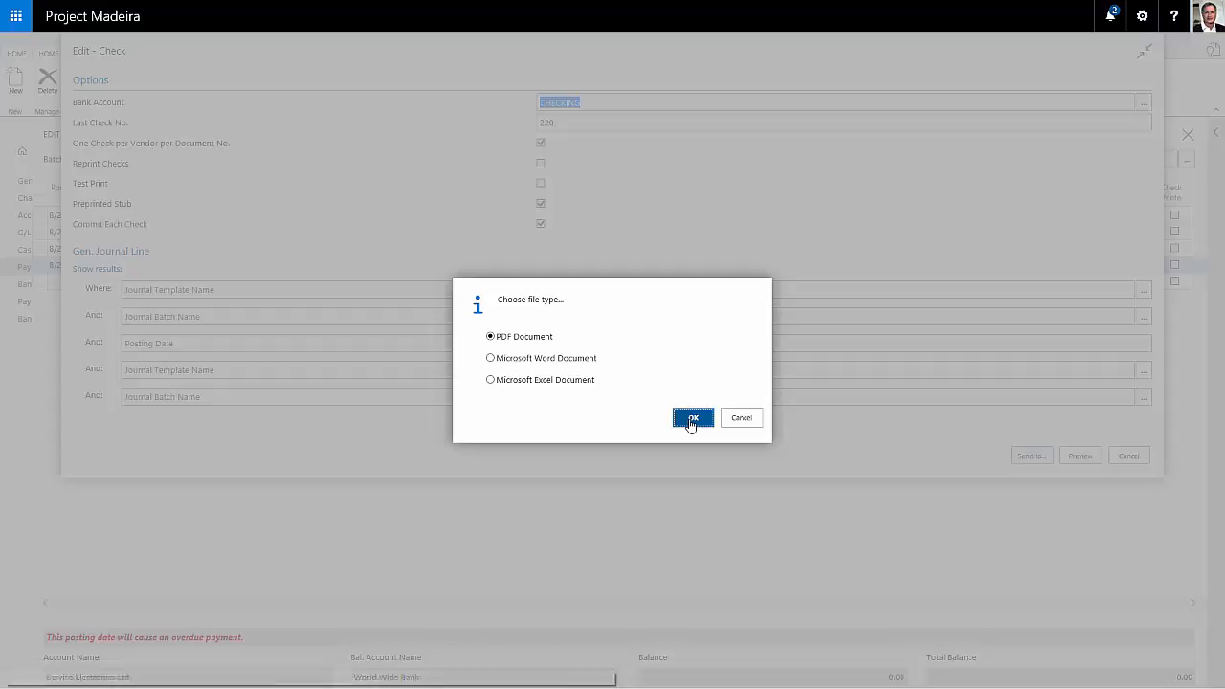
{"action": "left_click", "coordinate": [692, 419]}
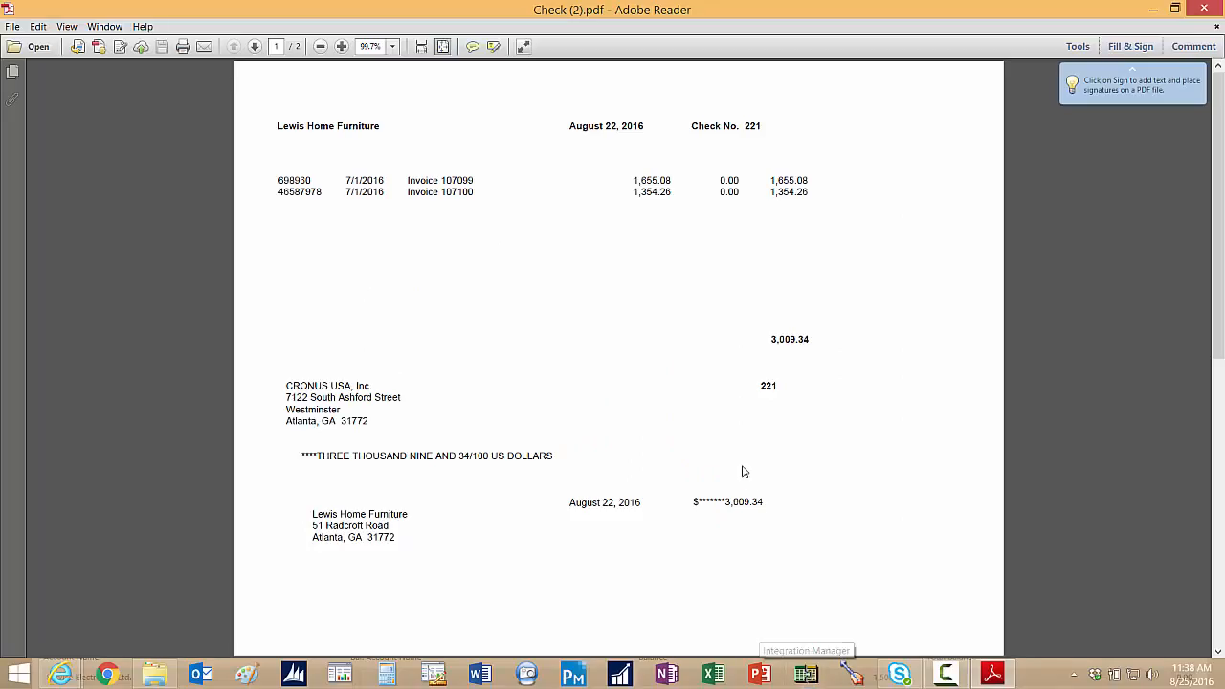
{"action": "mouse_move", "coordinate": [620, 395]}
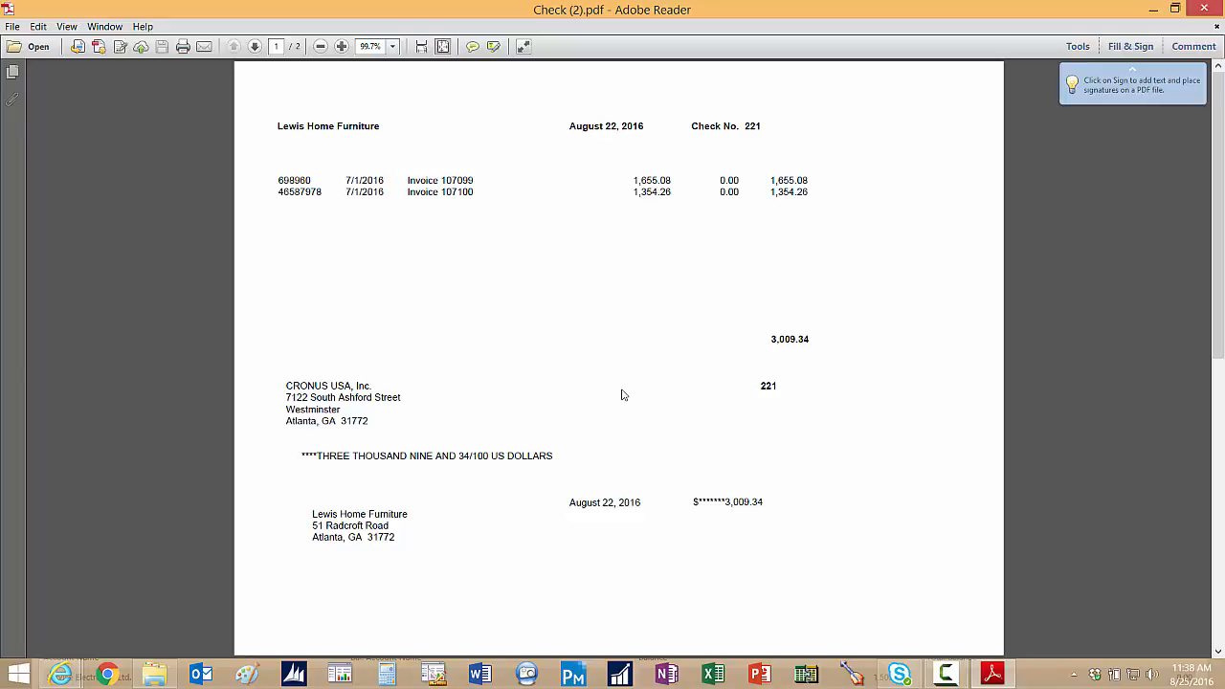
{"action": "mouse_move", "coordinate": [762, 266]}
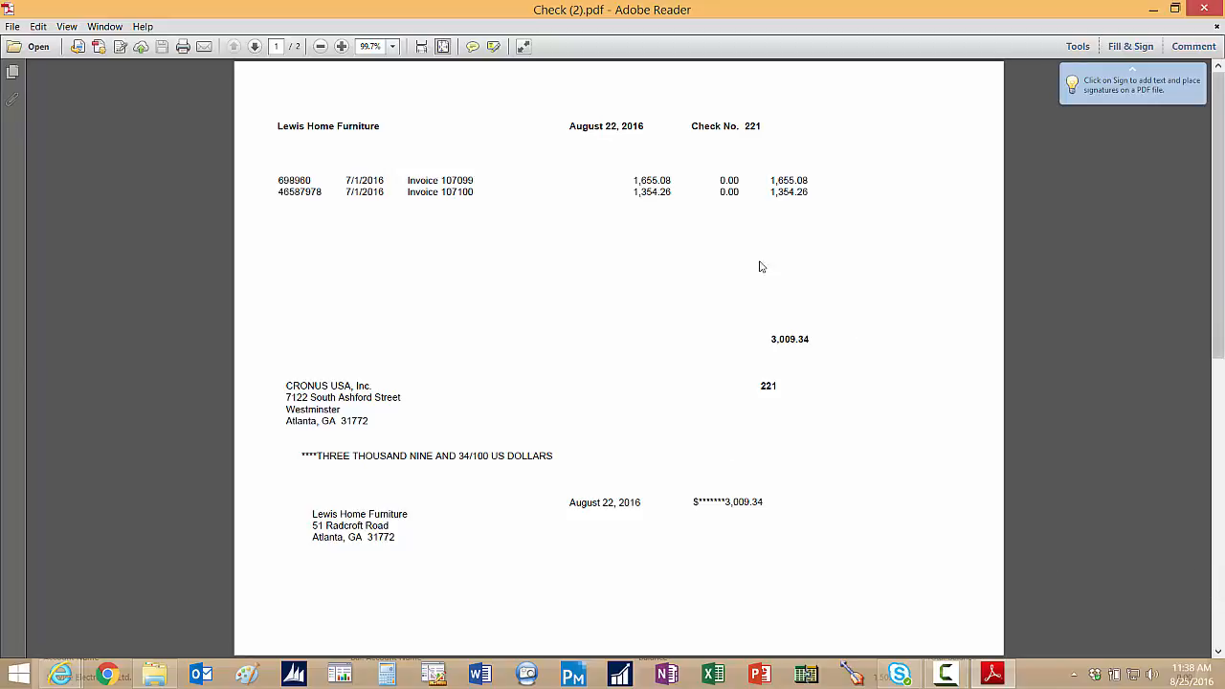
{"action": "mouse_move", "coordinate": [909, 511]}
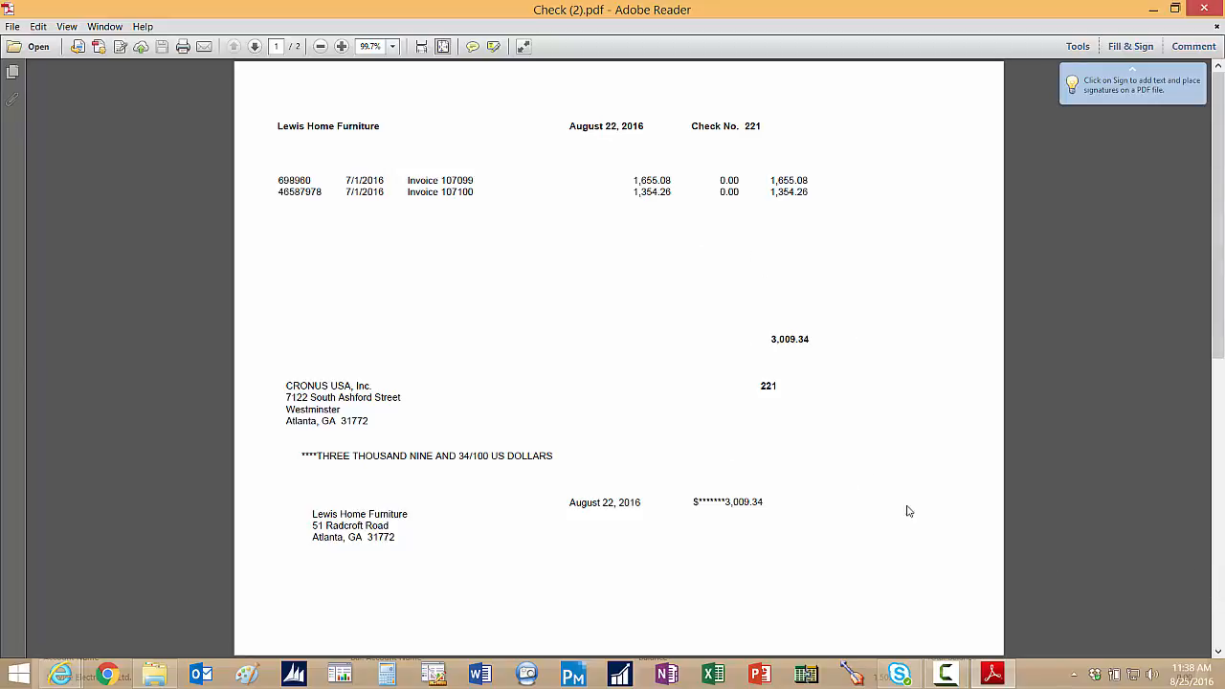
Review check 221 to Lewis Home Furniture for 3,009.34, then close Adobe Reader.
{"action": "left_click", "coordinate": [233, 46]}
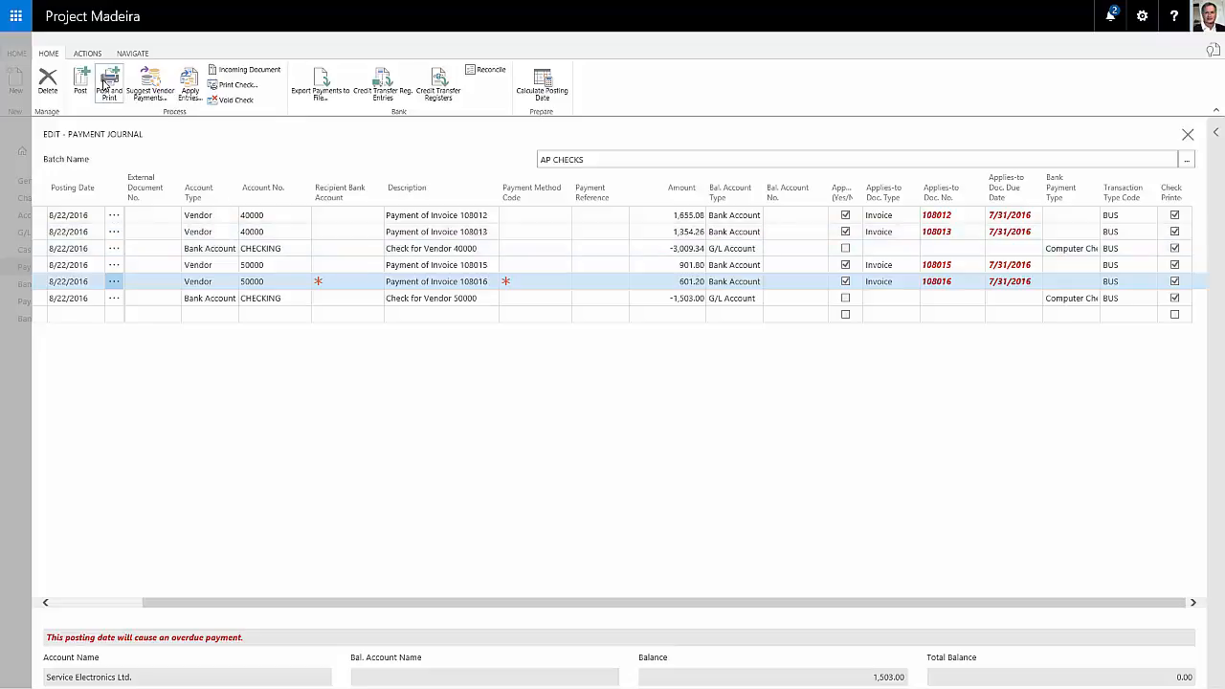
Post the printed check lines and return to the Payment Journals list.
{"action": "left_click", "coordinate": [108, 84]}
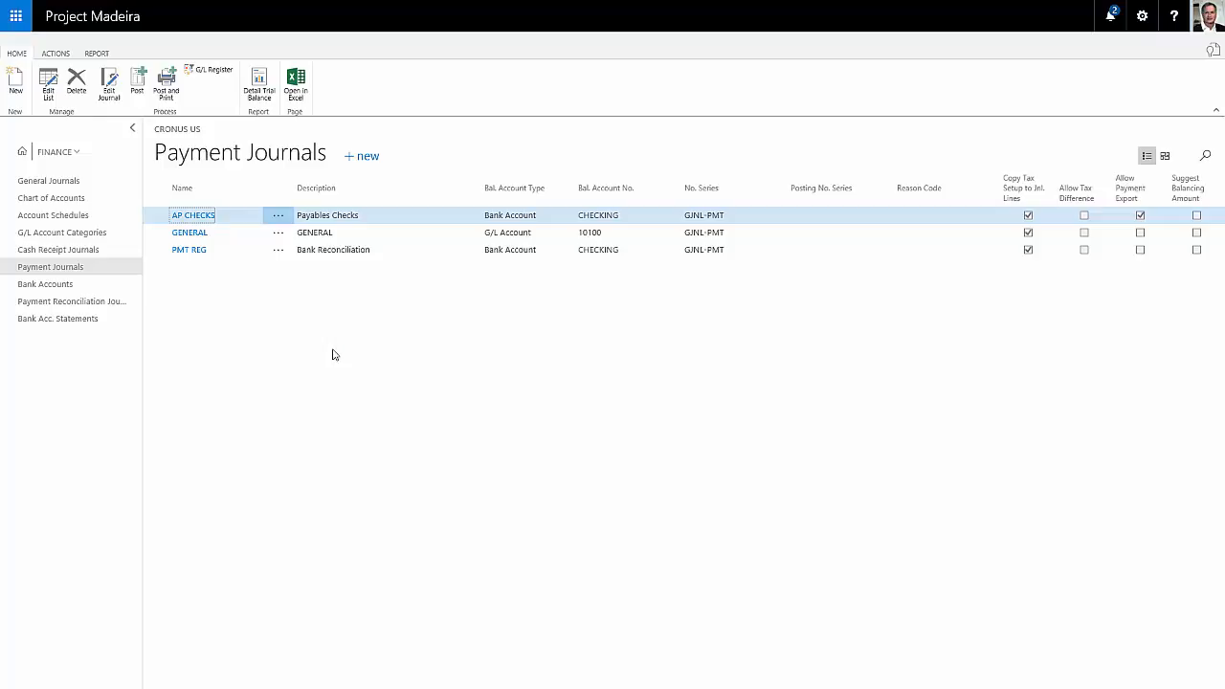
{"action": "mouse_move", "coordinate": [144, 274]}
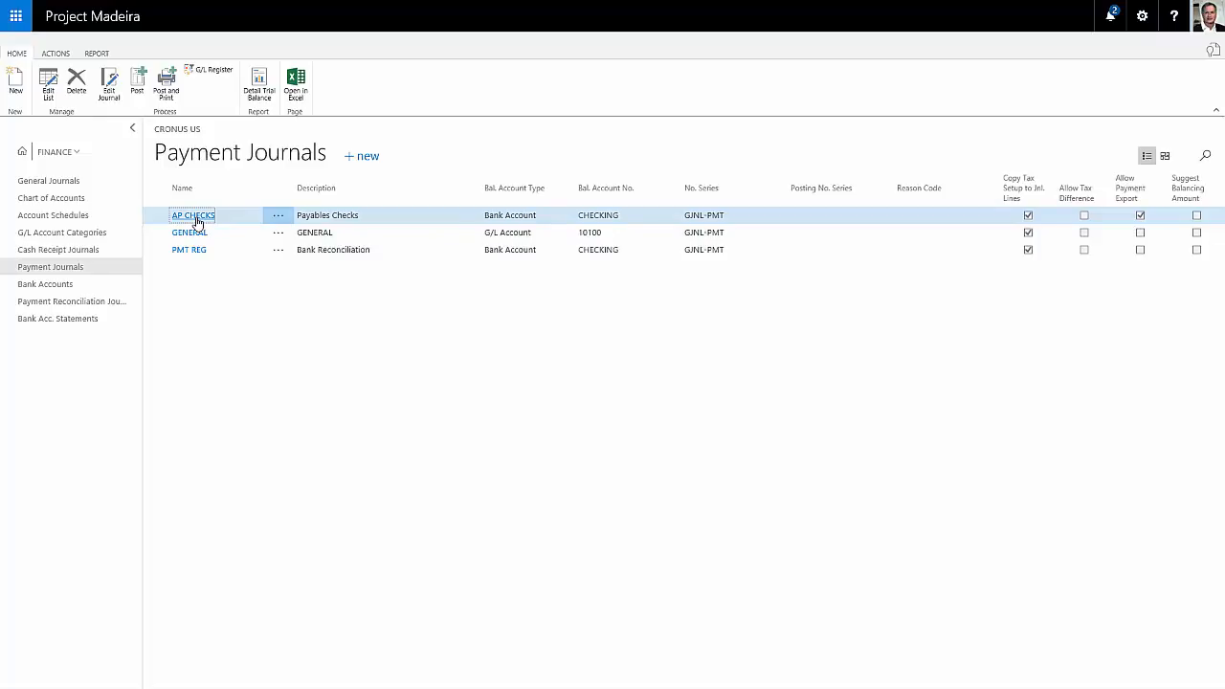
Reopen AP CHECKS and start line G04014 for vendor 40000, Lewis Home Furniture.
{"action": "double_click", "coordinate": [193, 214]}
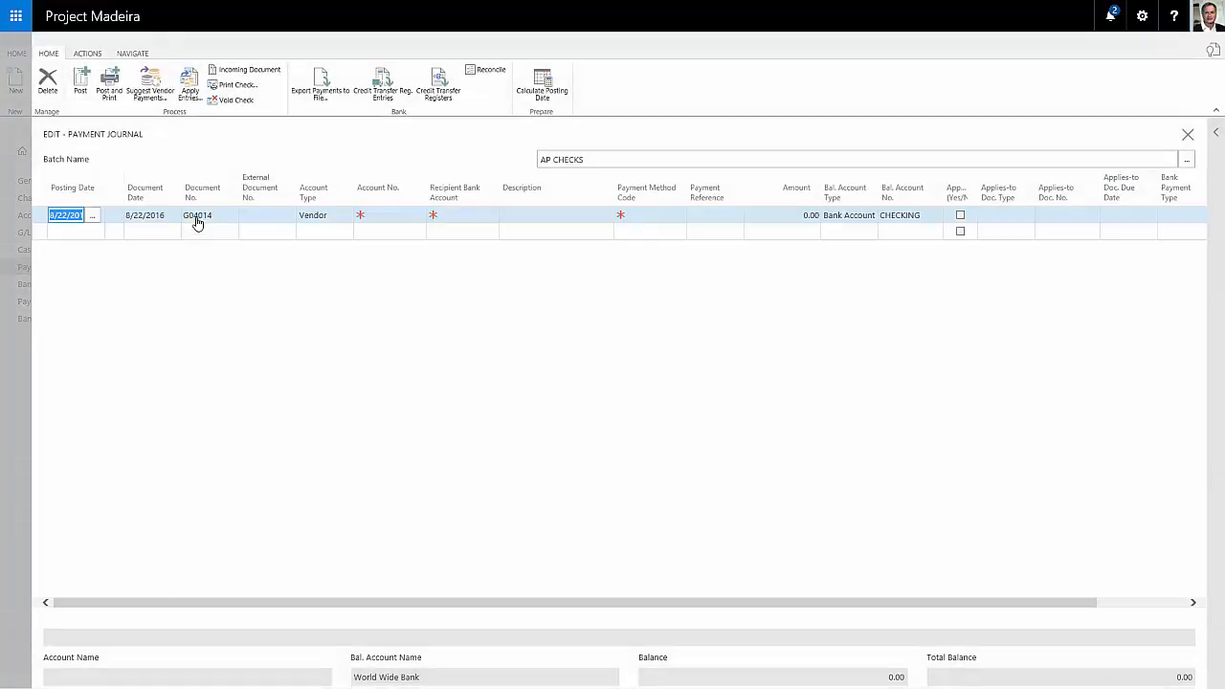
{"action": "left_click", "coordinate": [143, 214]}
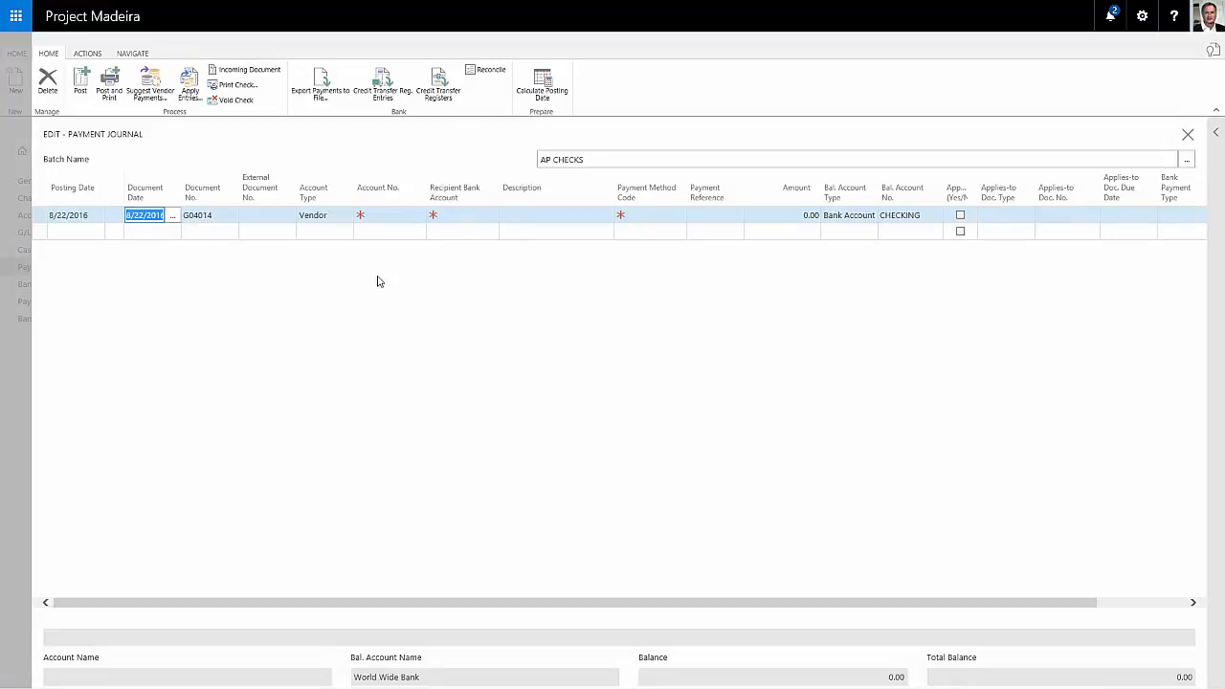
{"action": "left_click", "coordinate": [320, 214]}
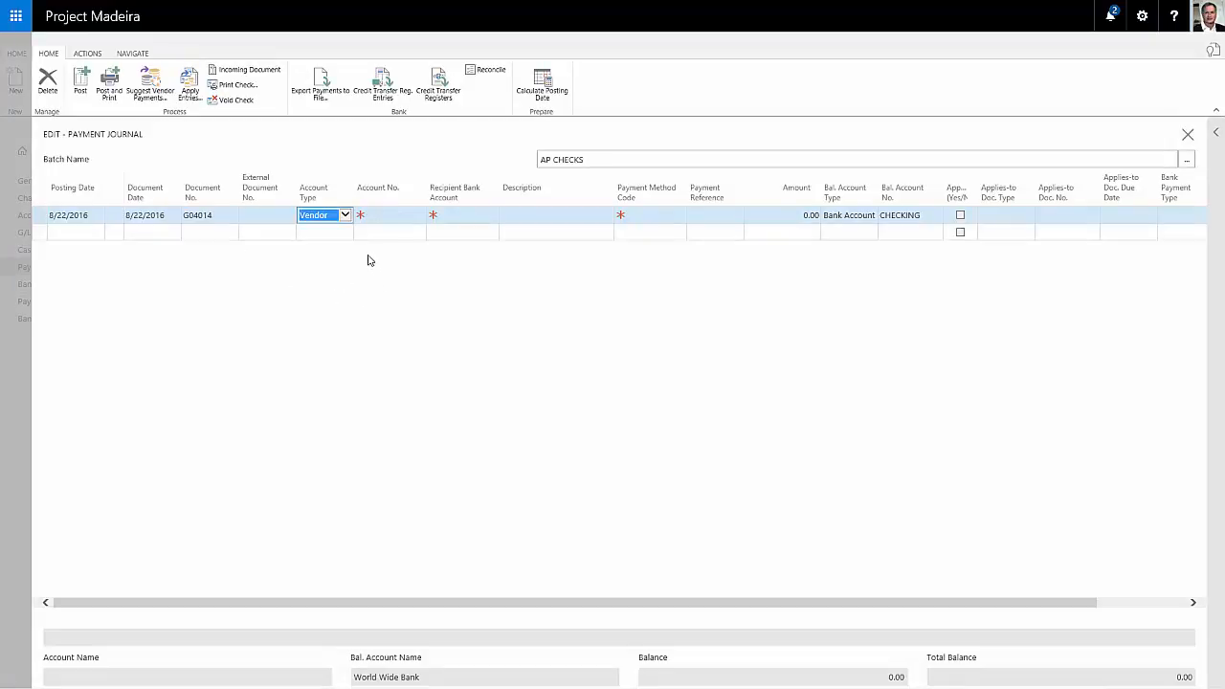
{"action": "left_click", "coordinate": [388, 214]}
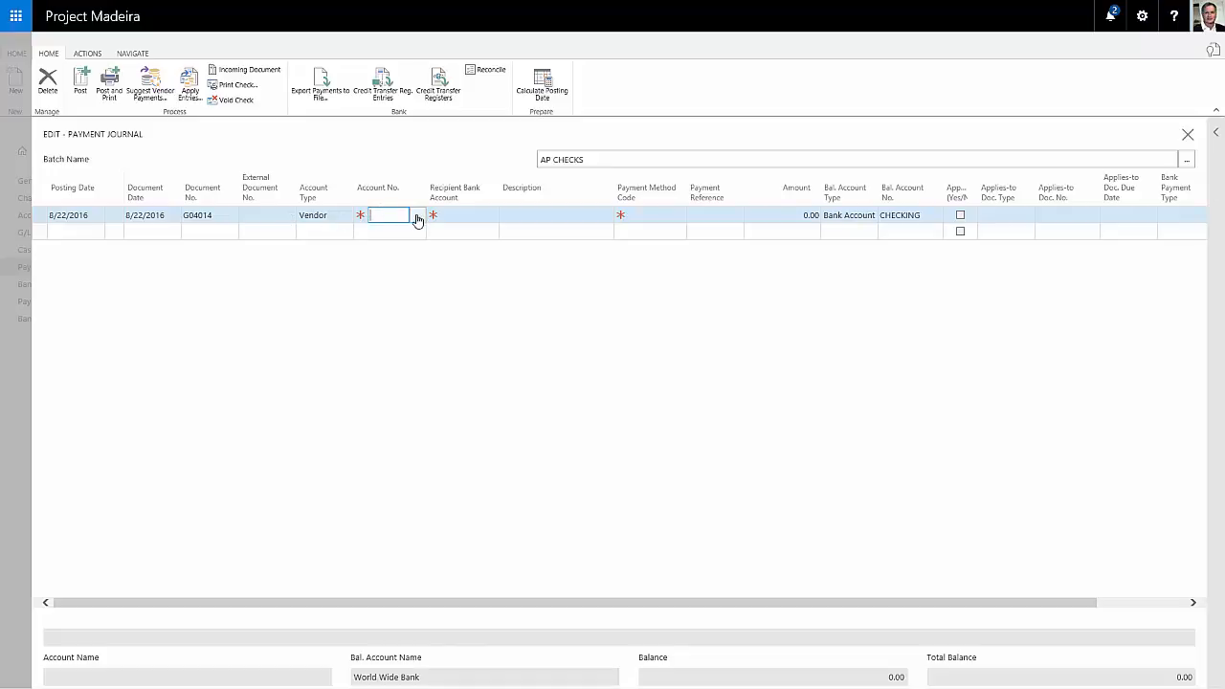
{"action": "left_click", "coordinate": [417, 214]}
{"action": "type", "text": "40000"}
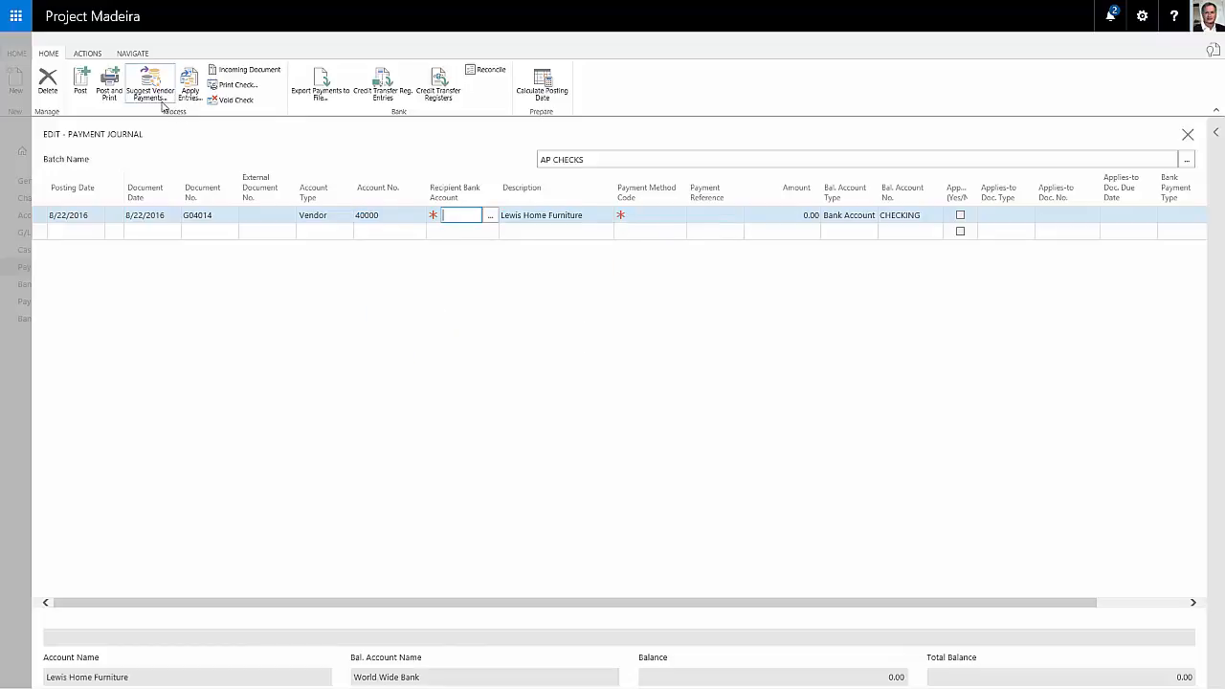
{"action": "mouse_move", "coordinate": [189, 86]}
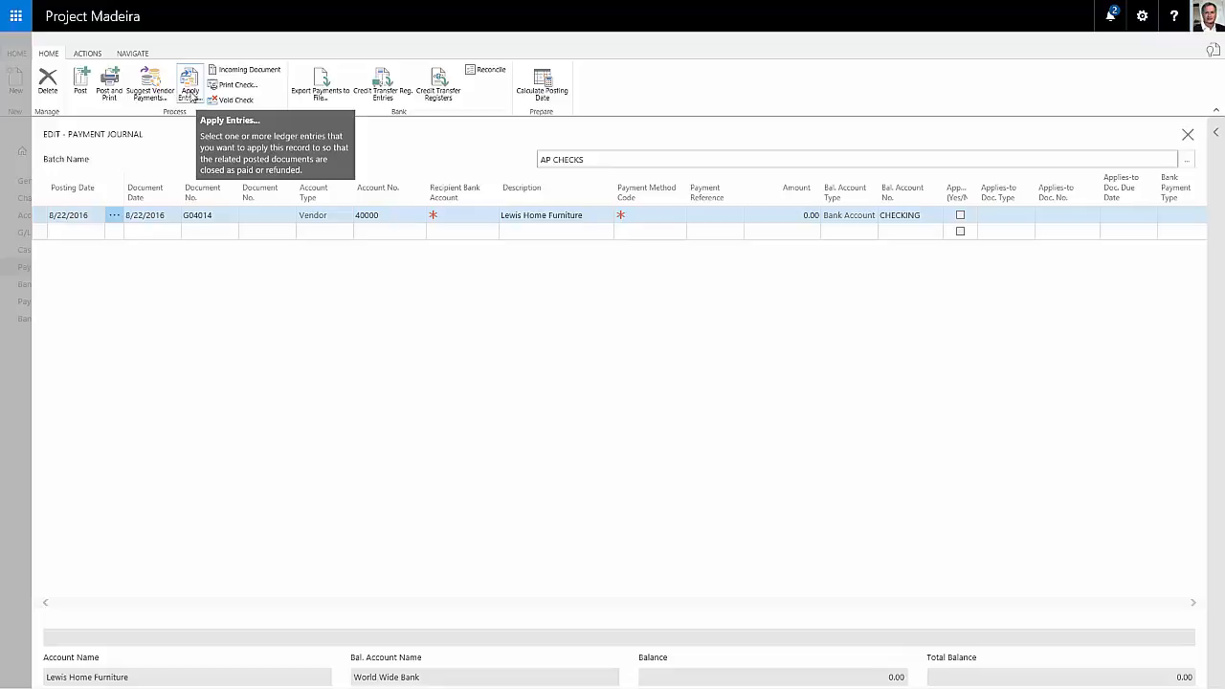
Apply the payment to invoices 108014 and 108007 (3,515.70), paid by Computer Check.
{"action": "left_click", "coordinate": [189, 81]}
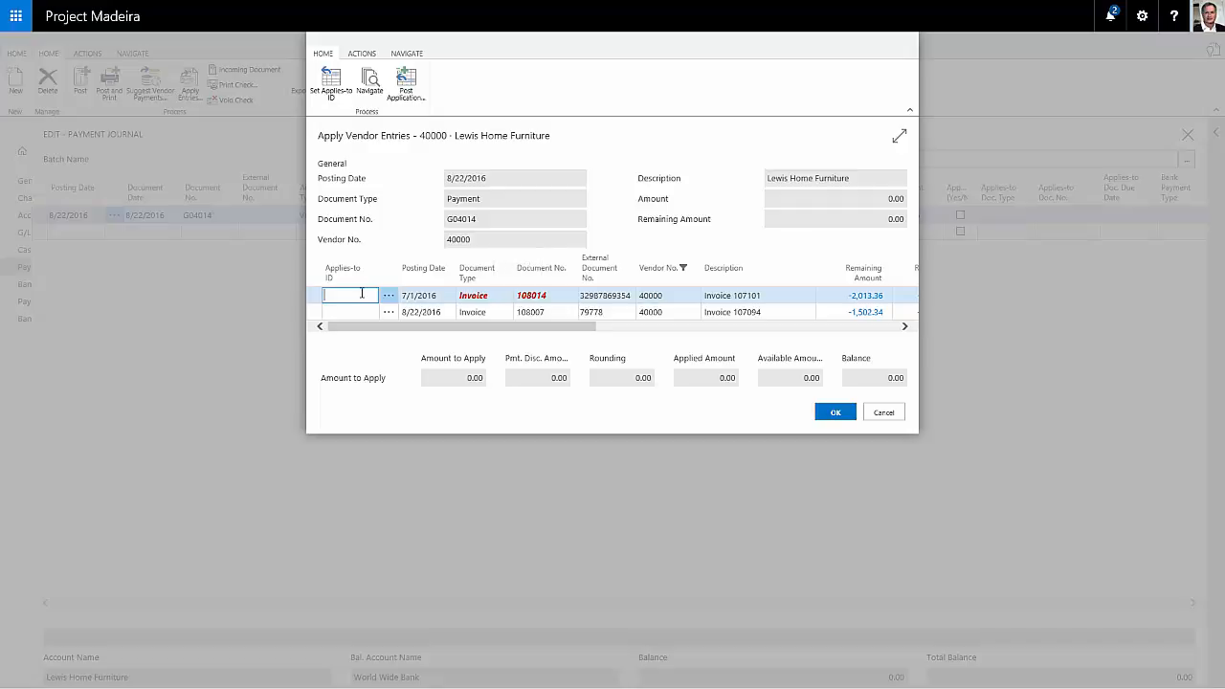
{"action": "mouse_move", "coordinate": [330, 83]}
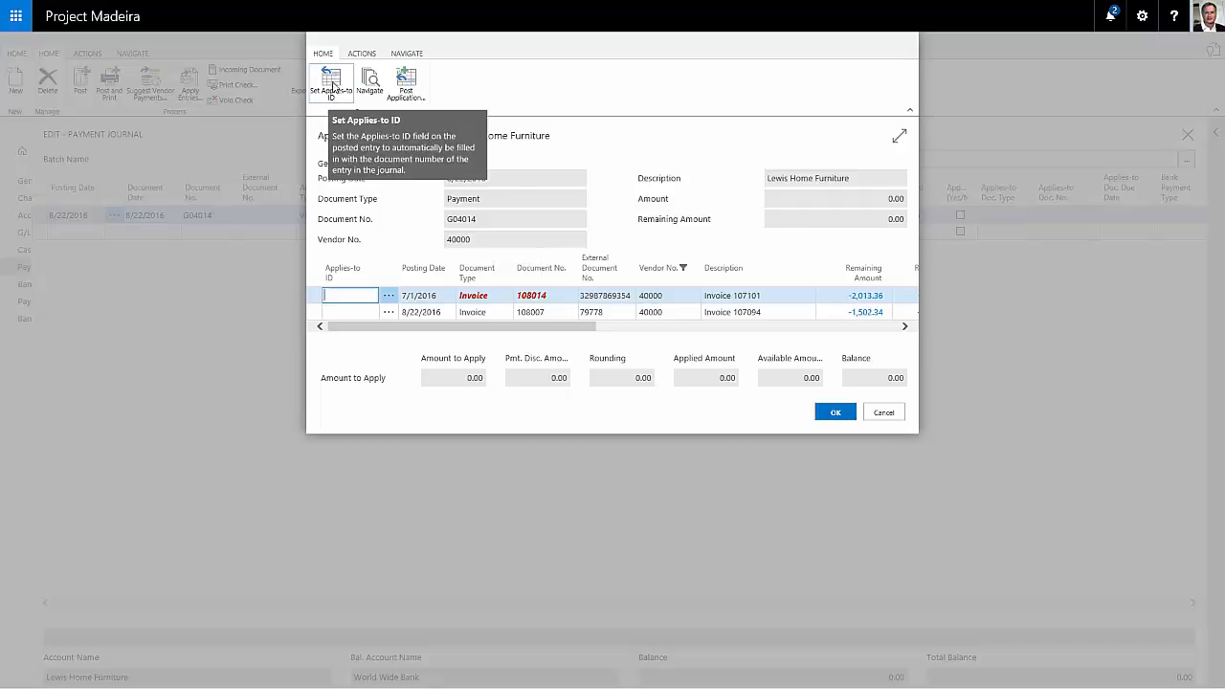
{"action": "left_click", "coordinate": [330, 84]}
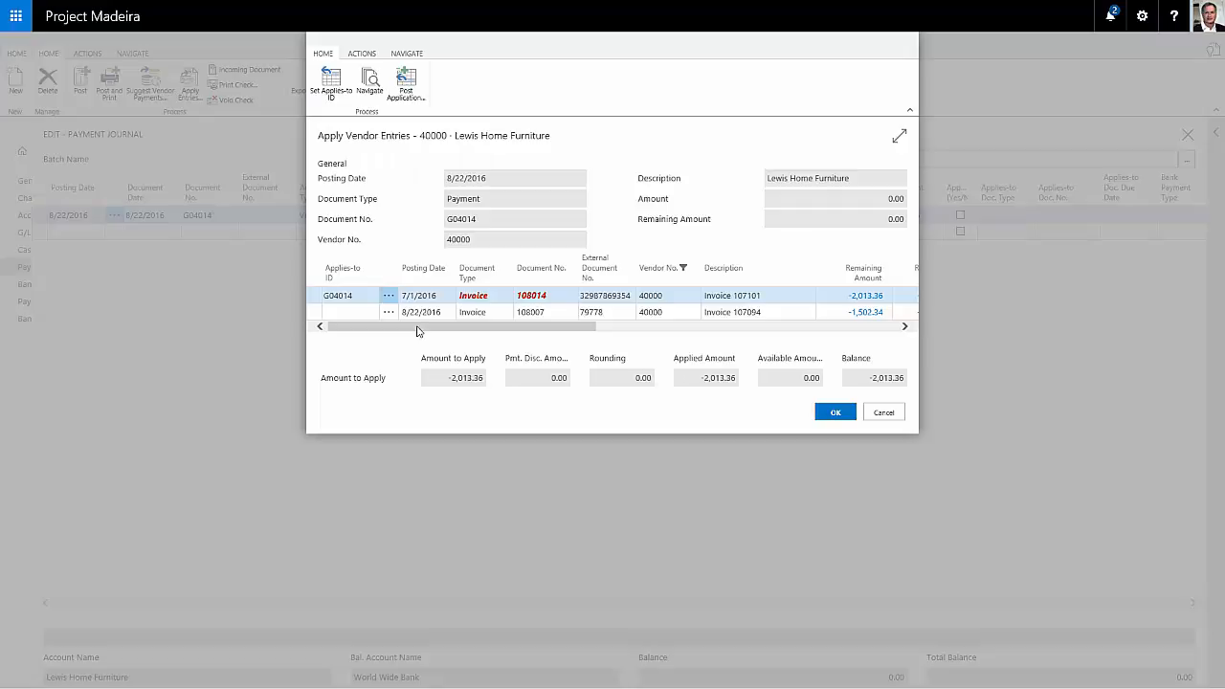
{"action": "left_click", "coordinate": [344, 312]}
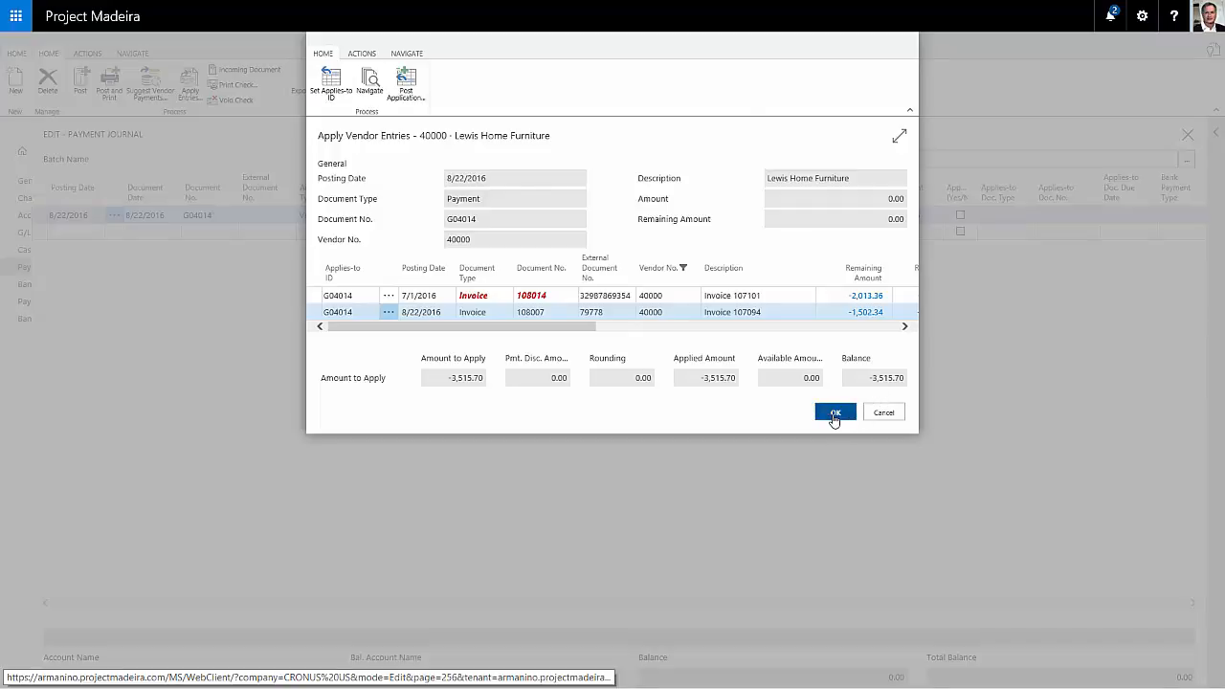
{"action": "left_click", "coordinate": [833, 412]}
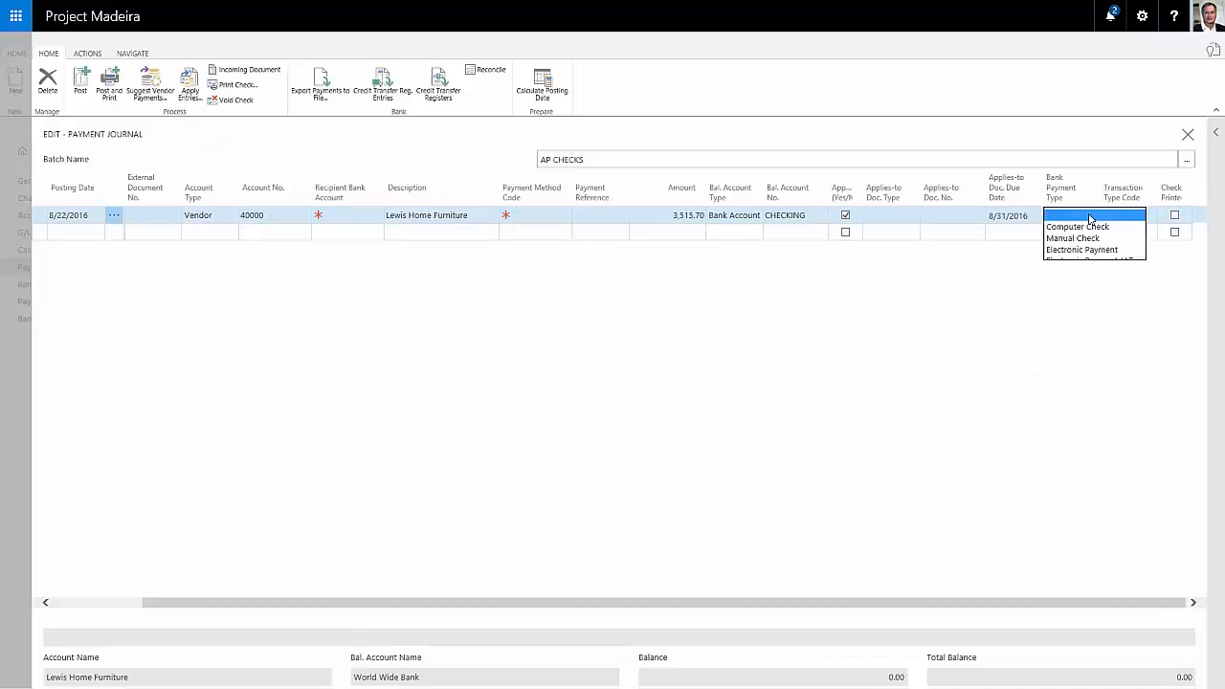
{"action": "left_click", "coordinate": [1077, 227]}
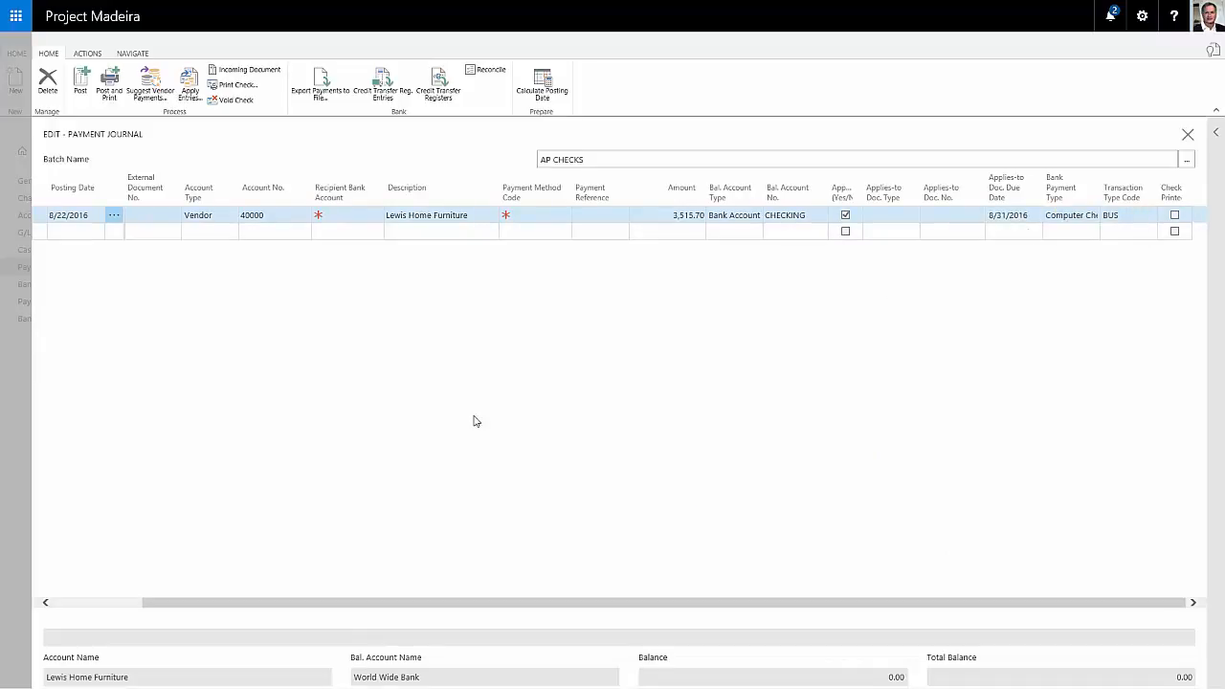
{"action": "mouse_move", "coordinate": [234, 85]}
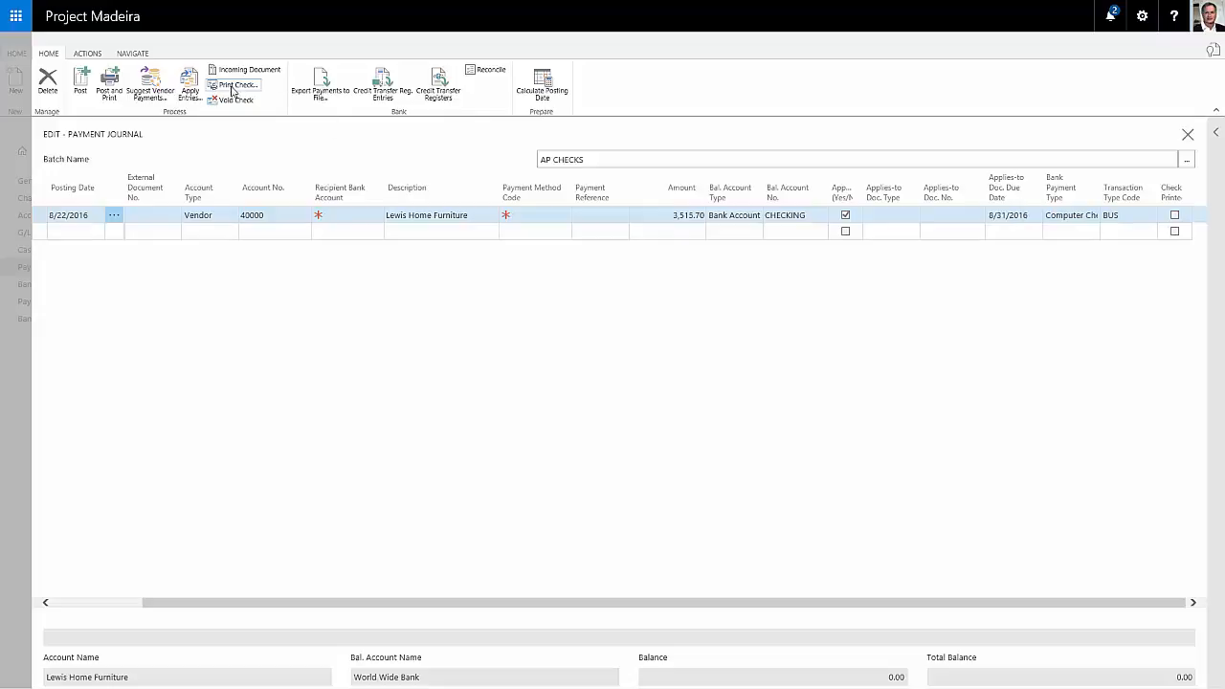
Print the Lewis Home Furniture check as a PDF and start posting the line.
{"action": "left_click", "coordinate": [234, 86]}
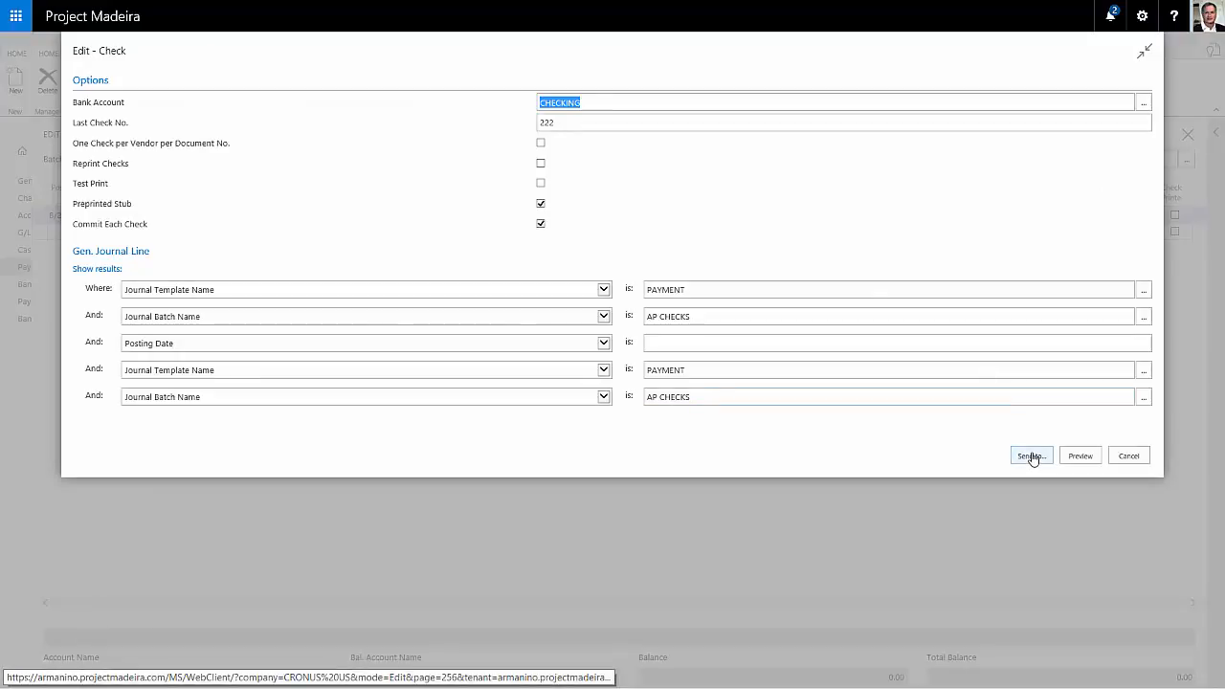
{"action": "left_click", "coordinate": [1031, 455]}
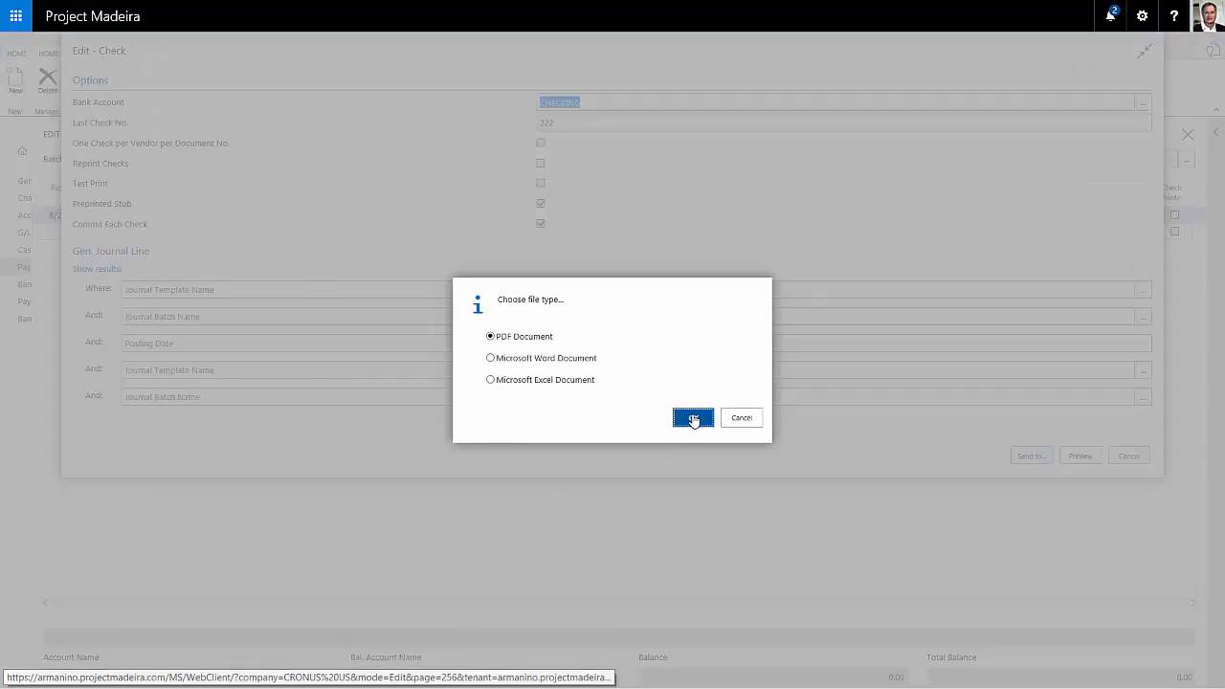
{"action": "left_click", "coordinate": [691, 417]}
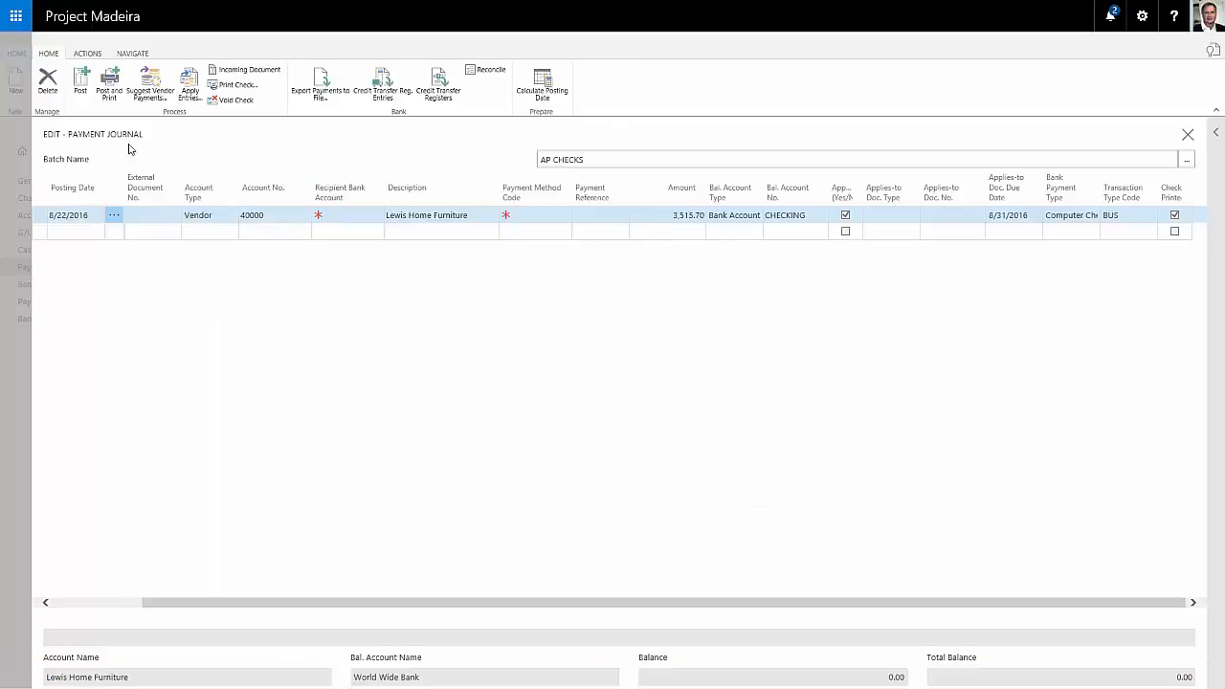
{"action": "left_click", "coordinate": [80, 84]}
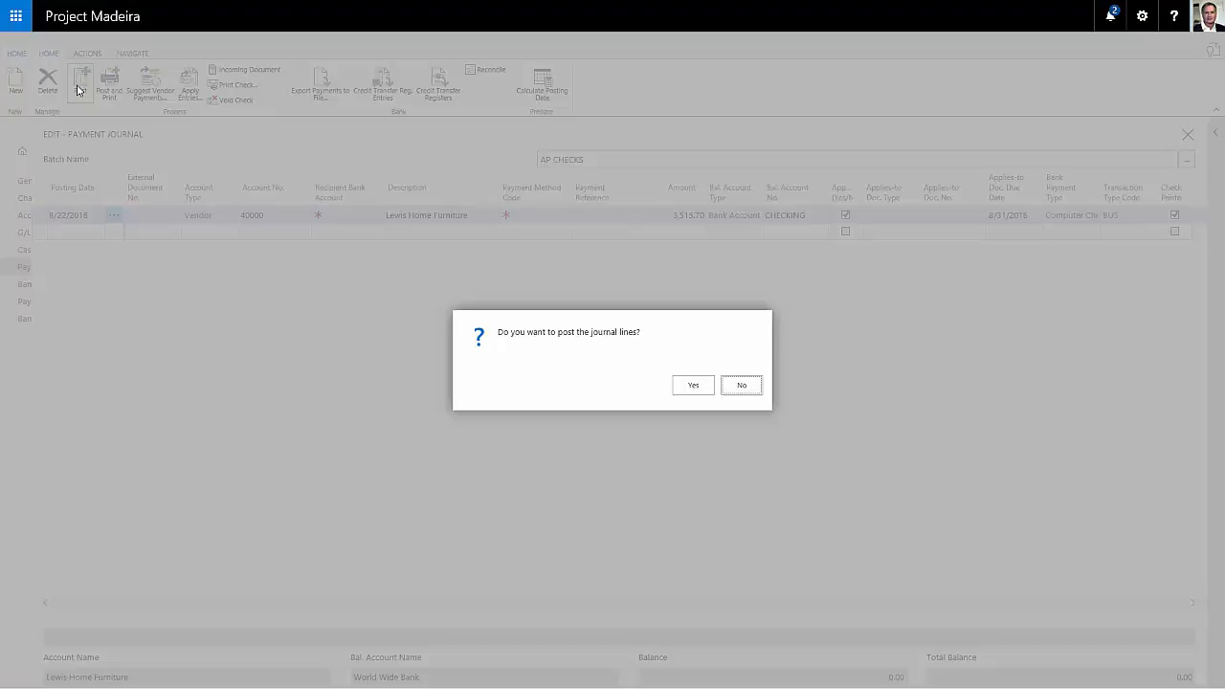